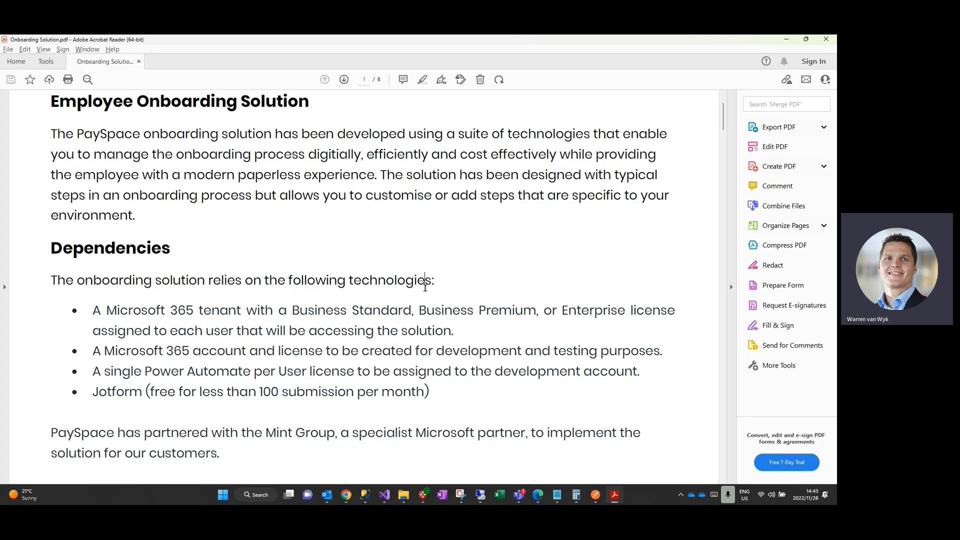
pyautogui.moveTo(424, 280)
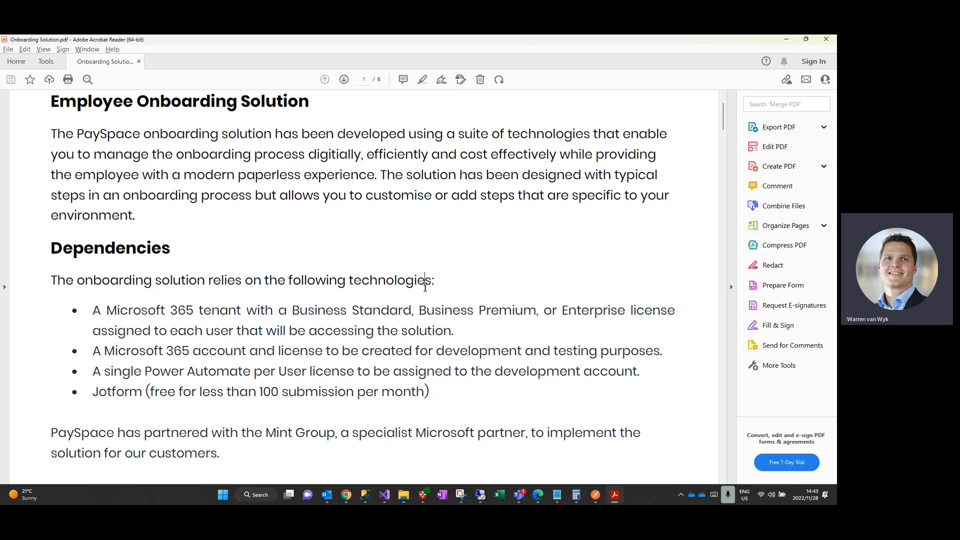
pyautogui.moveTo(424, 280)
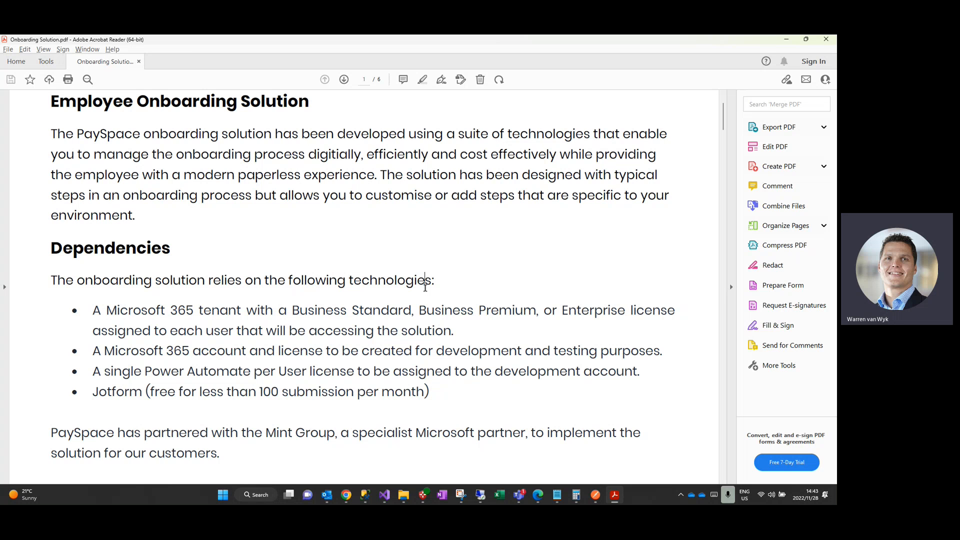
pyautogui.moveTo(330, 301)
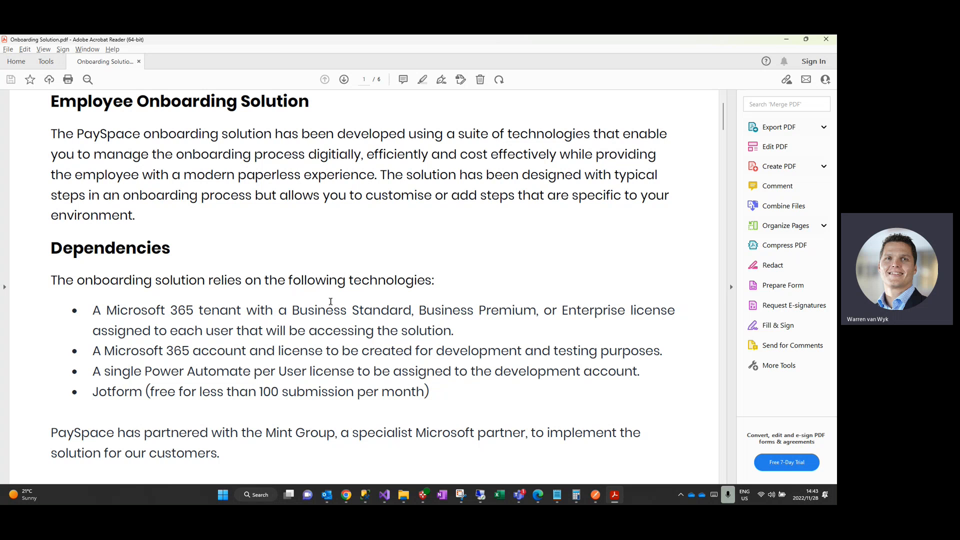
pyautogui.moveTo(194, 313)
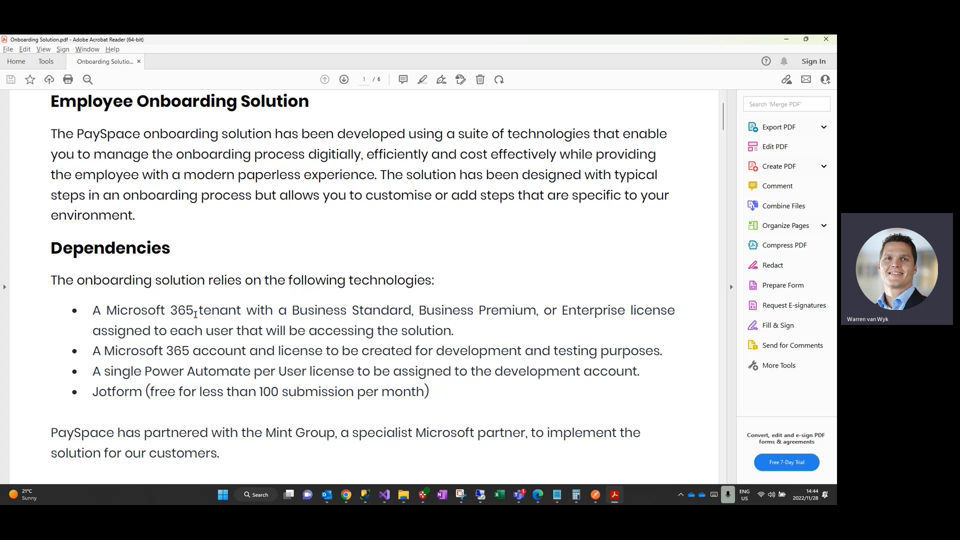
# Highlight the required Microsoft 365 licence types in the PDF's Dependencies section.
pyautogui.moveTo(292, 310); pyautogui.dragTo(412, 311)
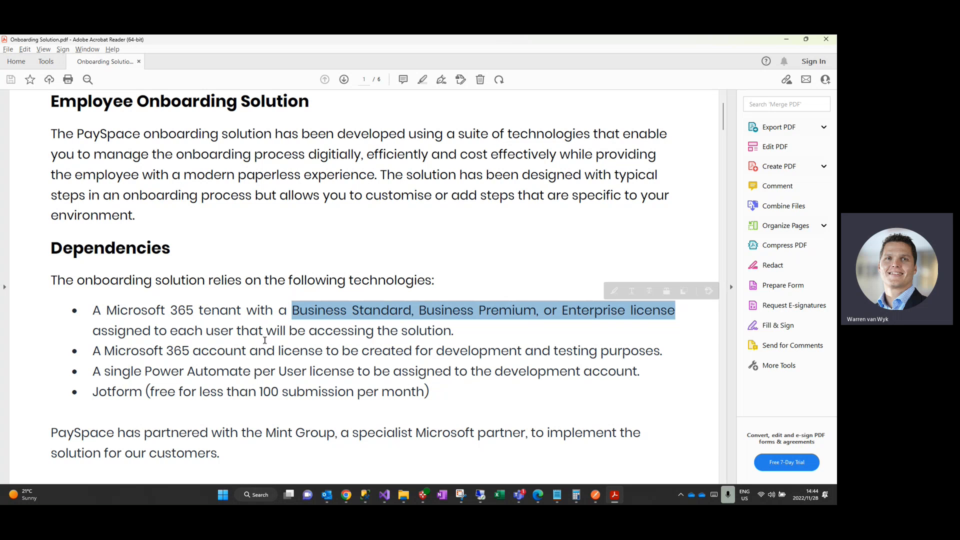
pyautogui.moveTo(485, 347)
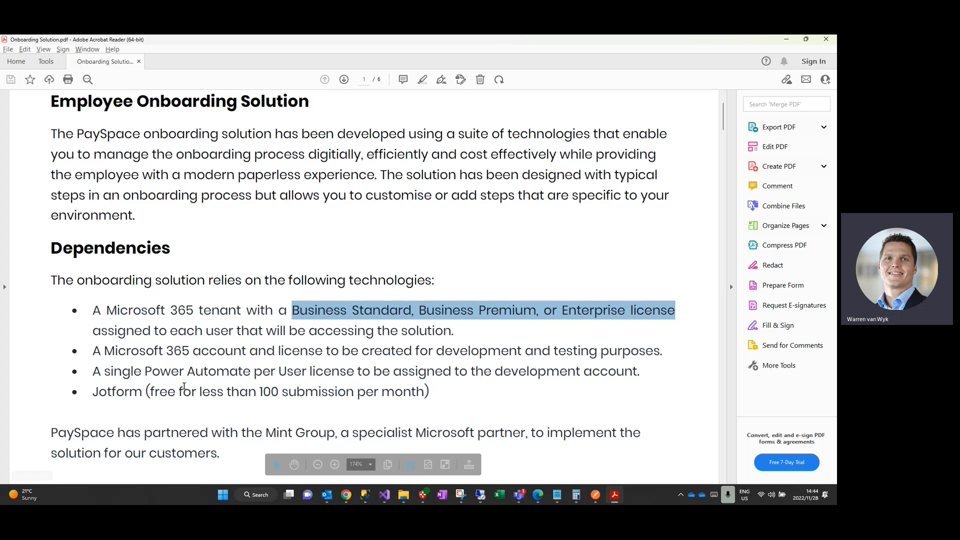
pyautogui.doubleClick(196, 370)
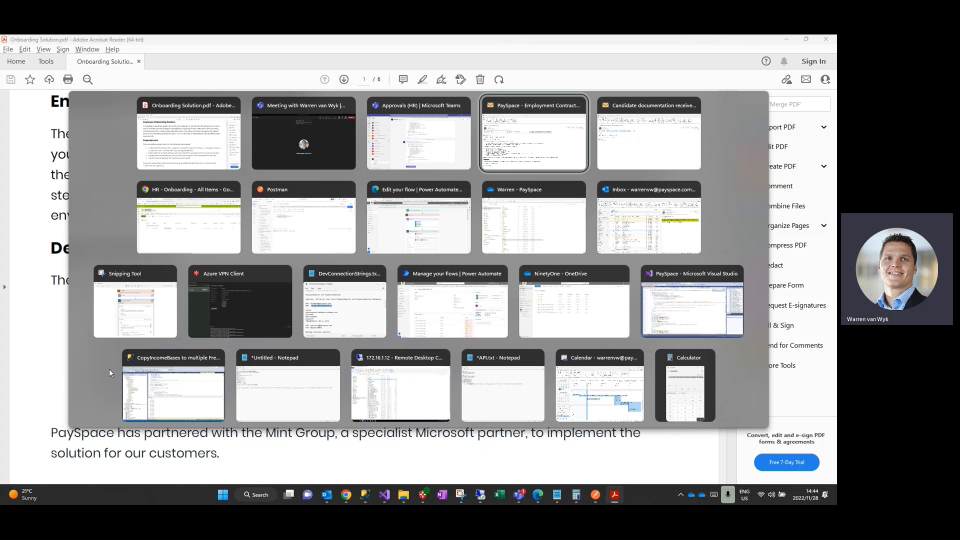
pyautogui.click(189, 218)
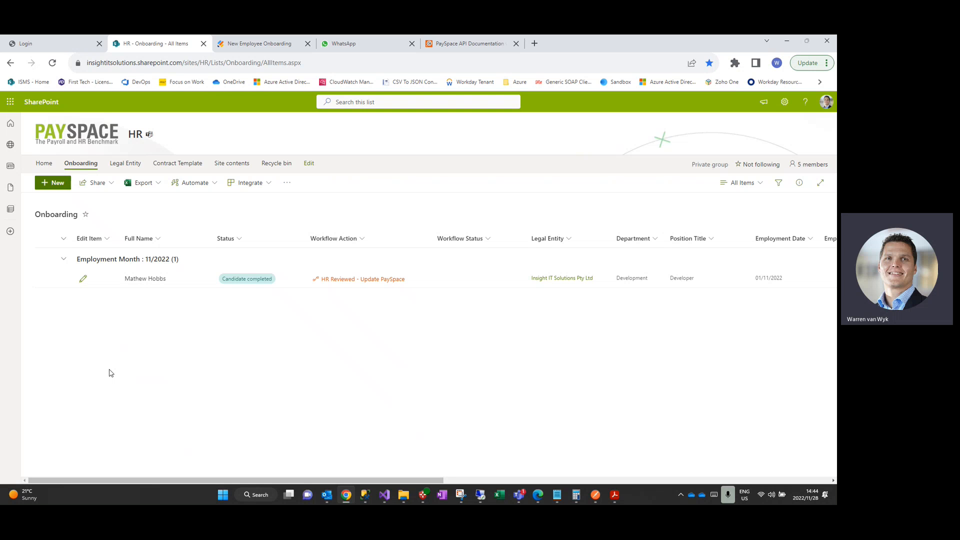
pyautogui.moveTo(136, 293)
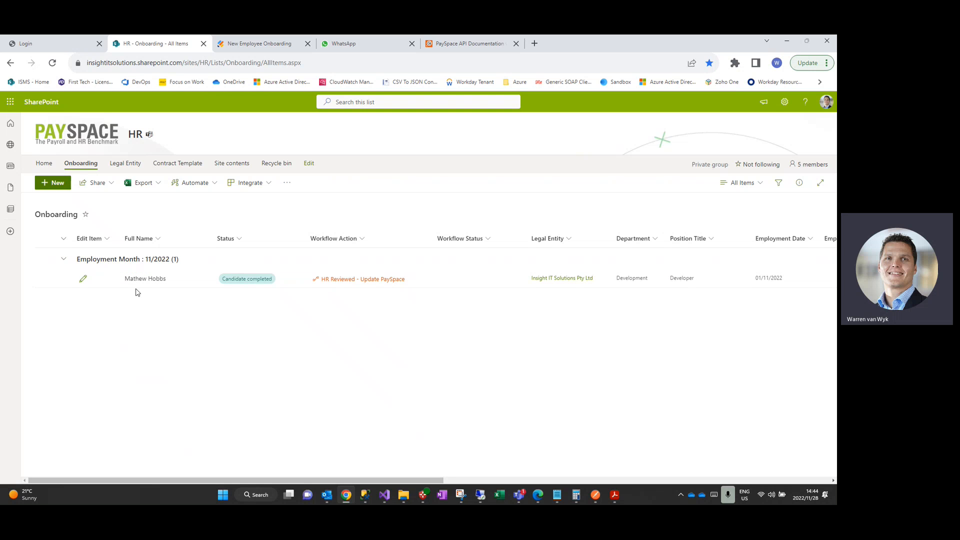
pyautogui.moveTo(131, 296)
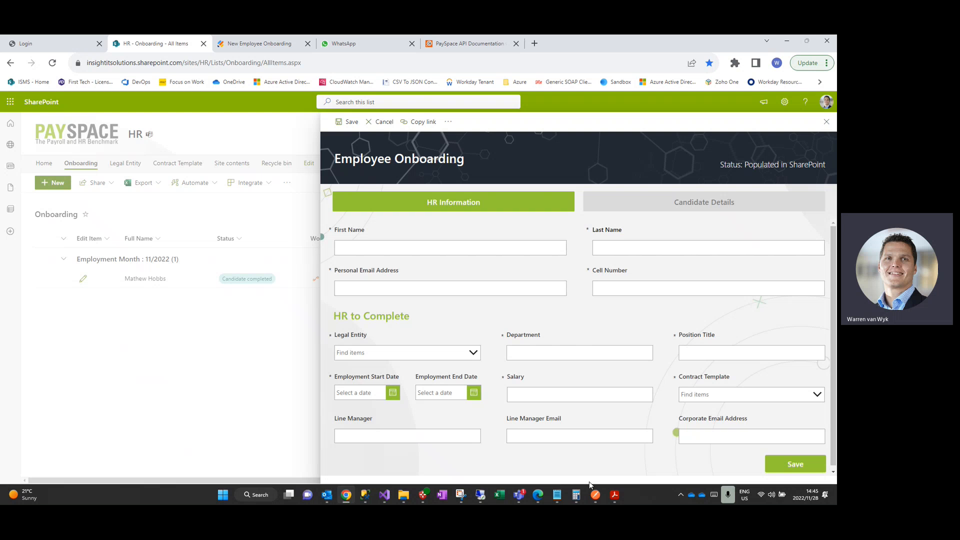
# Inspect the PaySpace - Test request body with Max Verstappen's details, then return to SharePoint.
pyautogui.click(594, 495)
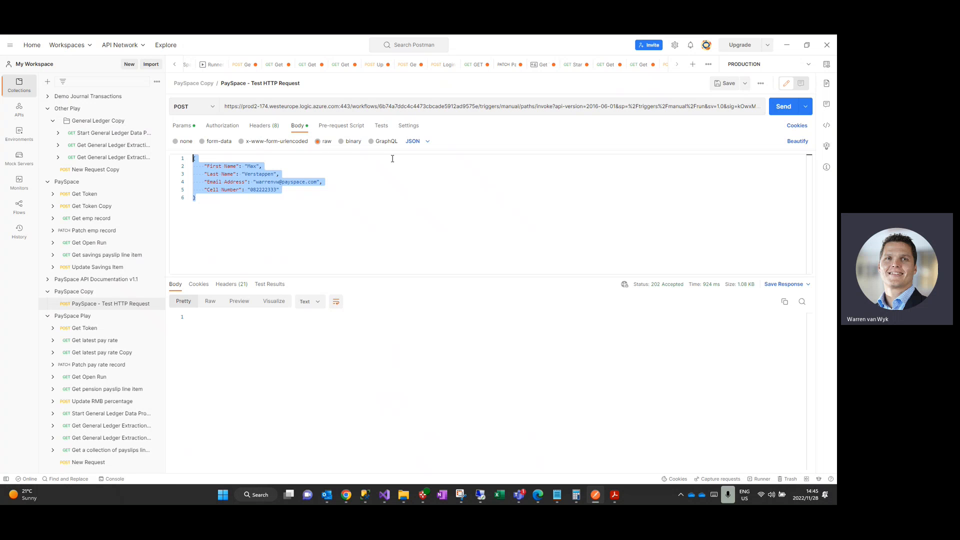
pyautogui.moveTo(354, 181)
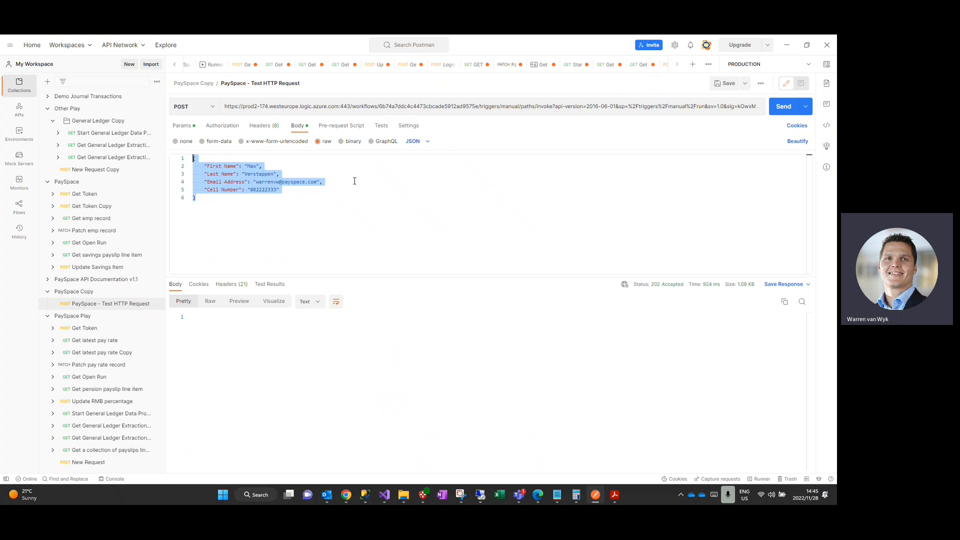
pyautogui.doubleClick(262, 174)
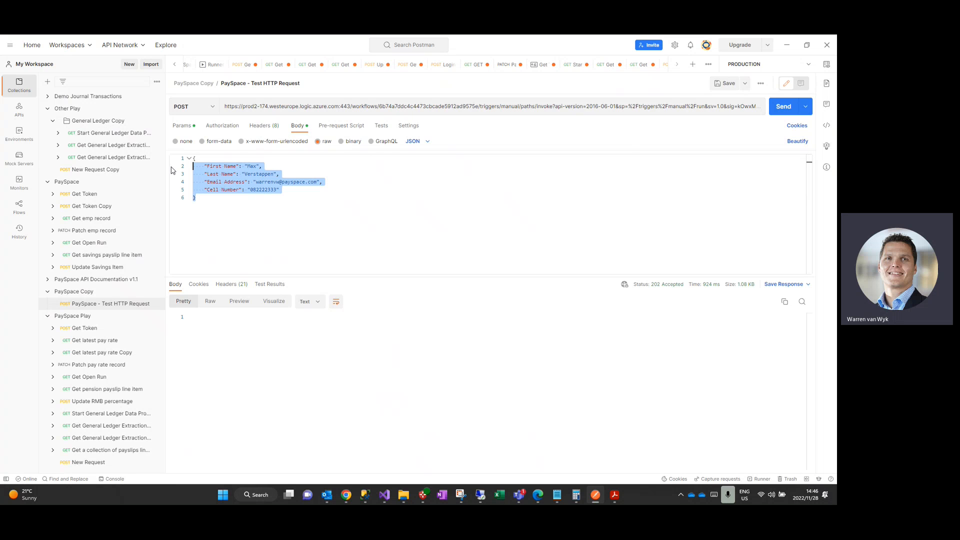
pyautogui.click(787, 106)
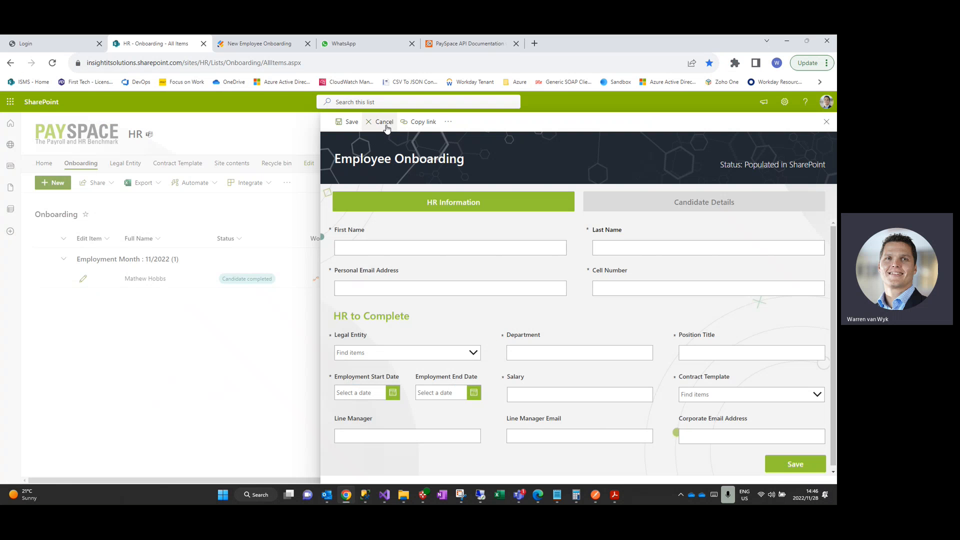
# Cancel the blank form and refresh the list to show Max Verstappen's new item.
pyautogui.click(384, 121)
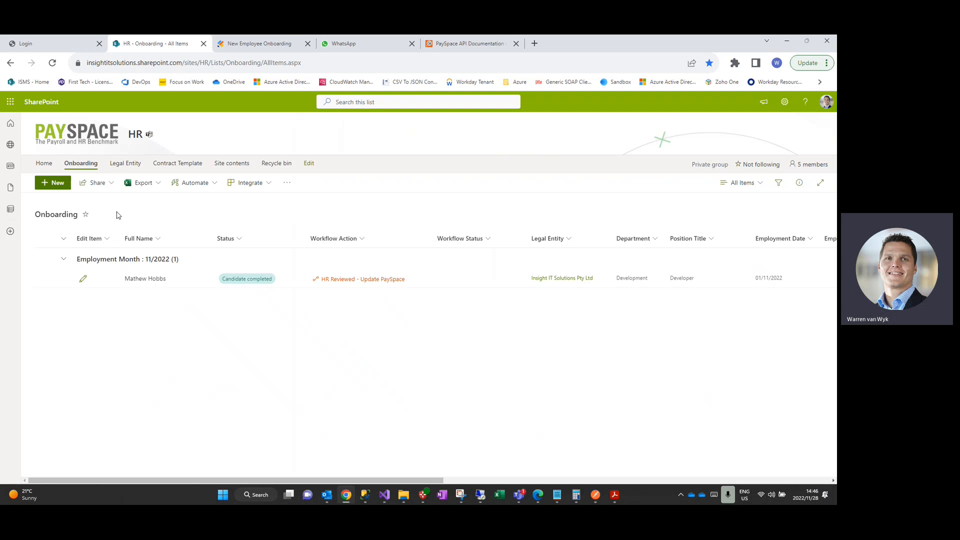
pyautogui.click(80, 164)
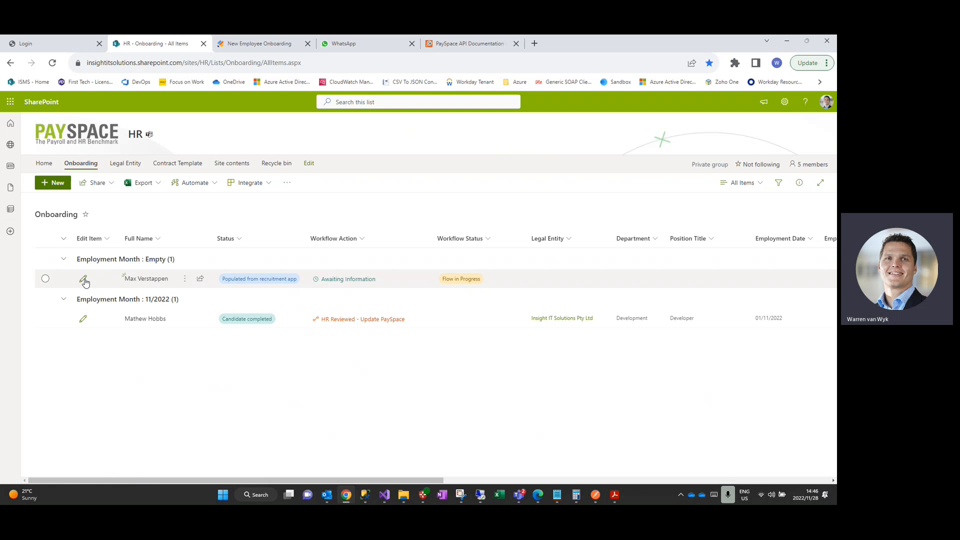
# Edit Max Verstappen's record and set legal entity to Insight IT Solutions Pty Ltd.
pyautogui.click(85, 279)
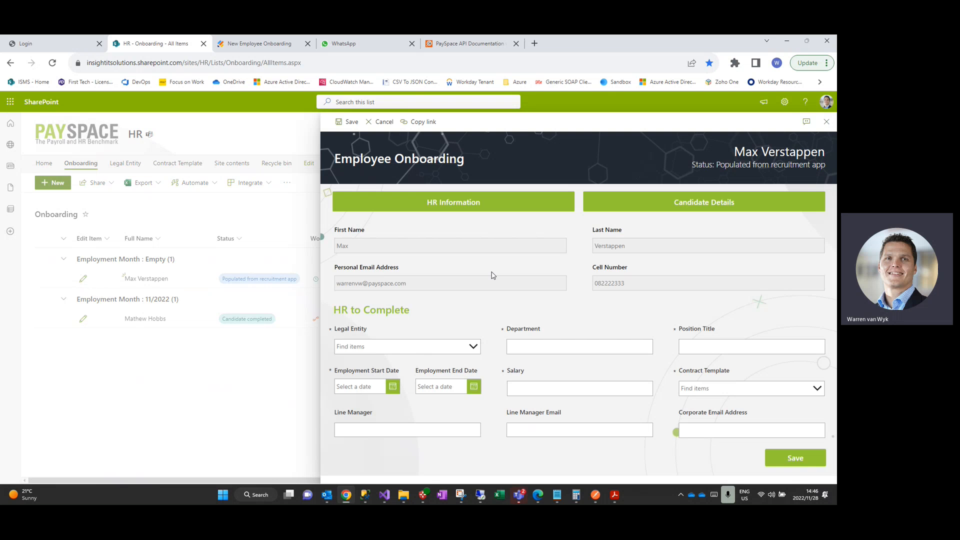
pyautogui.doubleClick(342, 246)
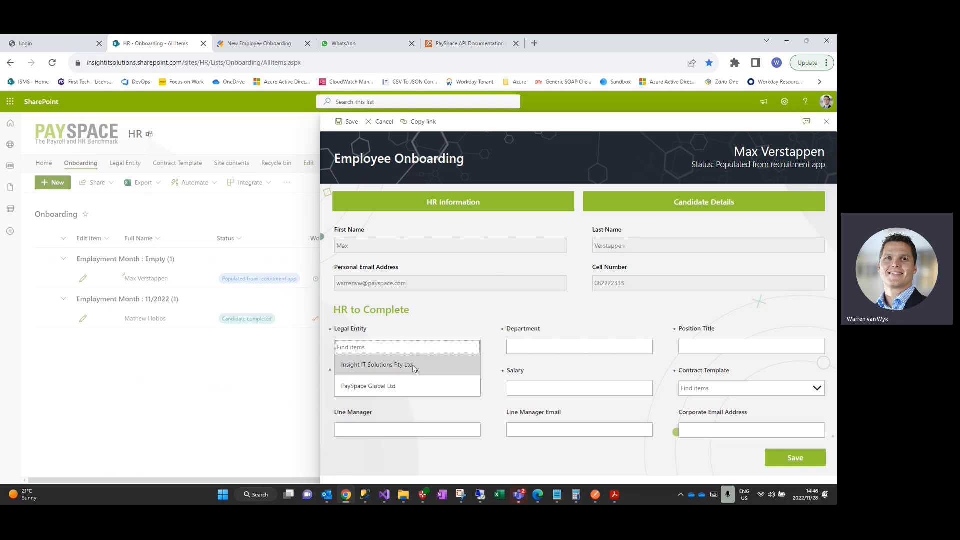
pyautogui.click(377, 365)
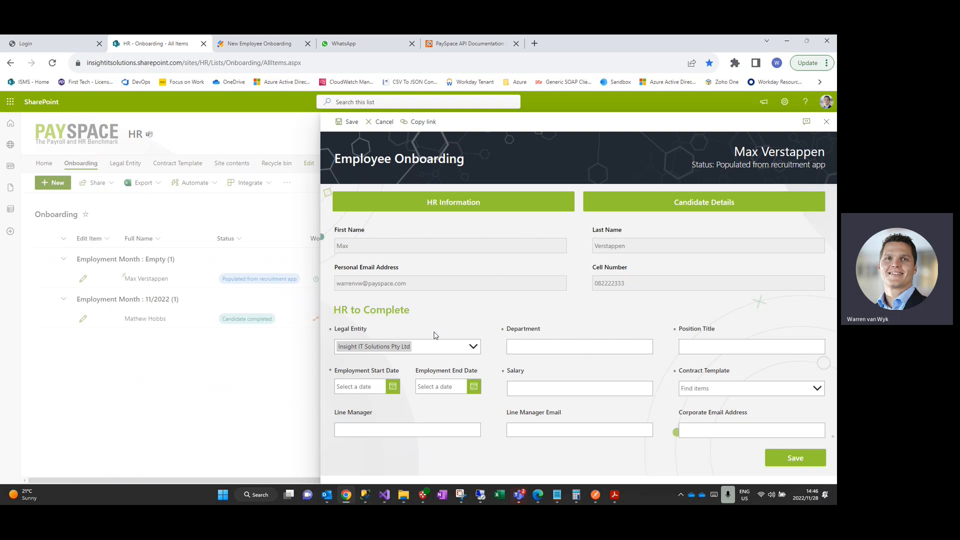
pyautogui.click(407, 346)
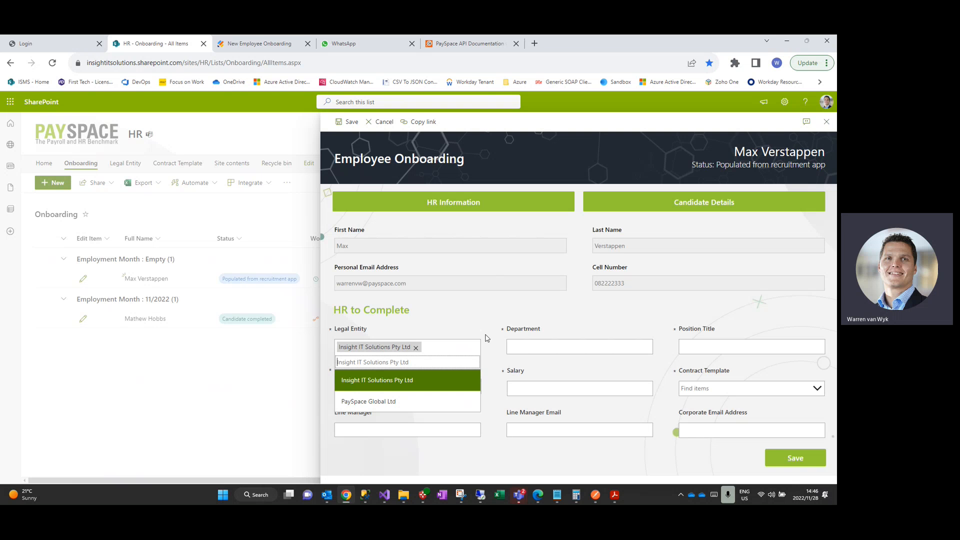
pyautogui.moveTo(467, 322)
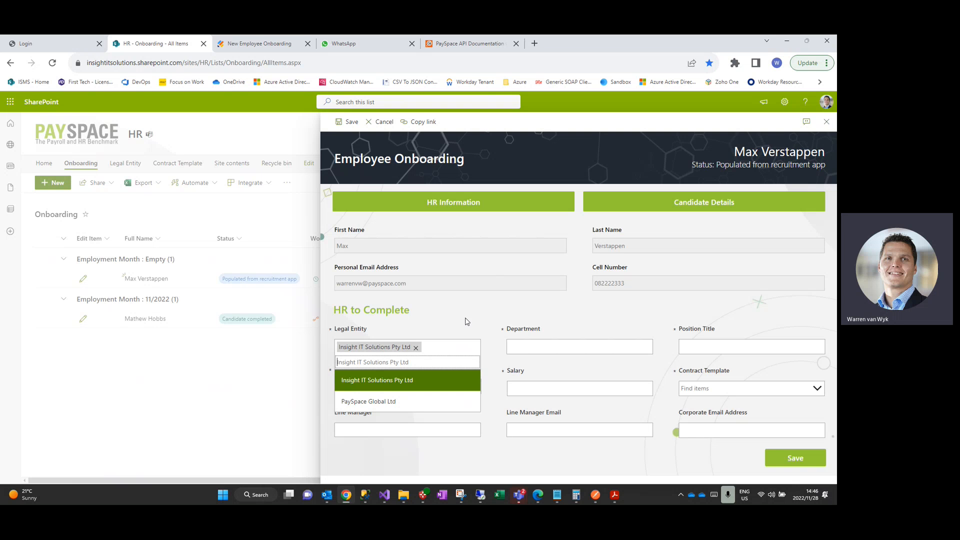
# Move to the department field and show the Contract Template options Incentive, Sales and Standard.
pyautogui.click(377, 380)
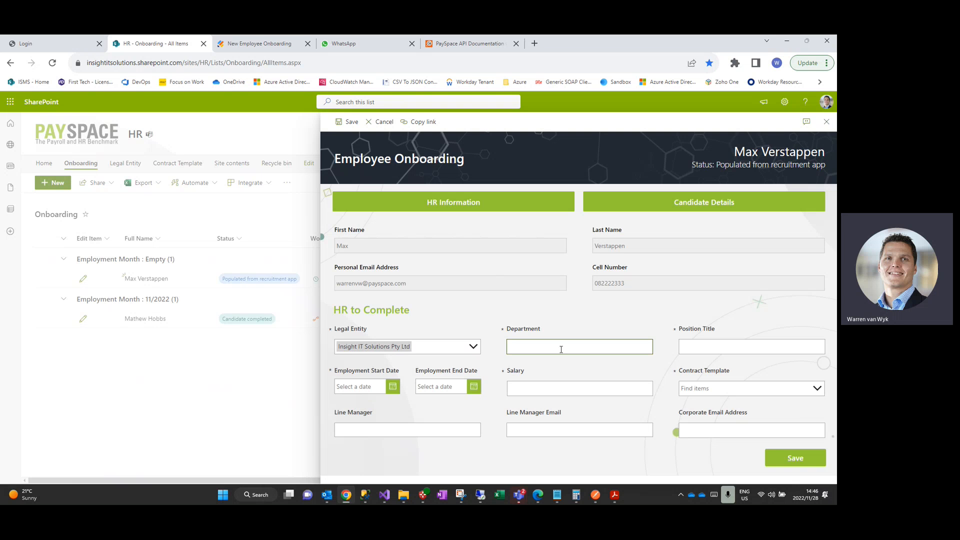
pyautogui.moveTo(562, 347)
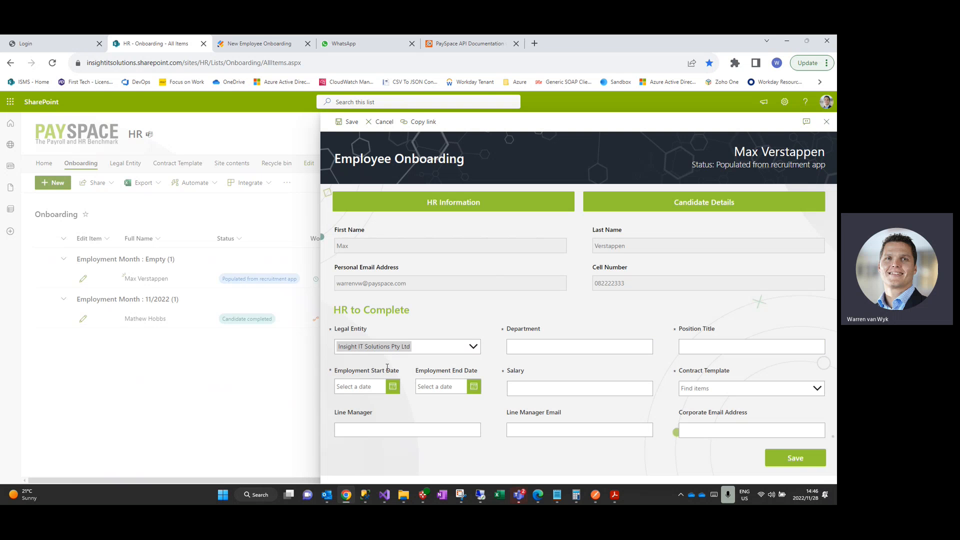
pyautogui.moveTo(441, 387)
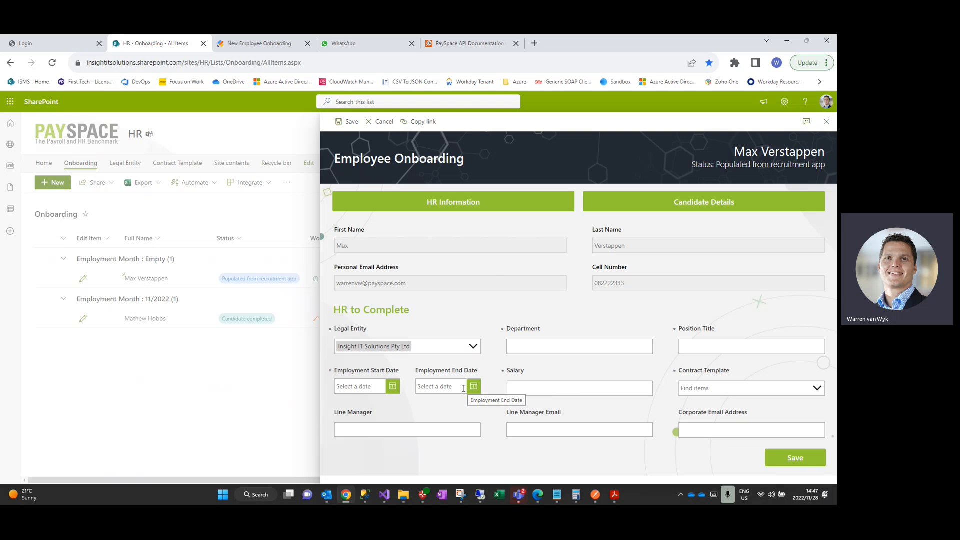
pyautogui.click(579, 388)
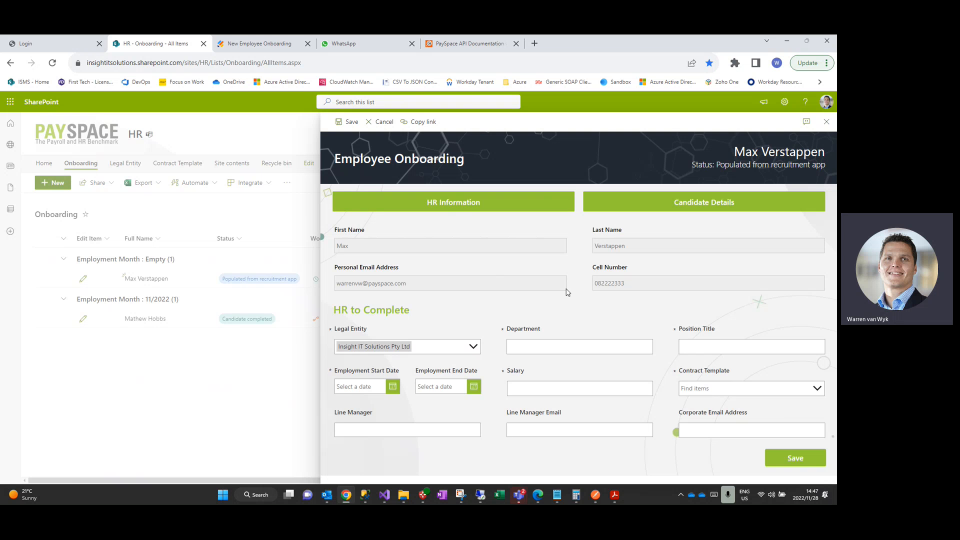
pyautogui.click(750, 388)
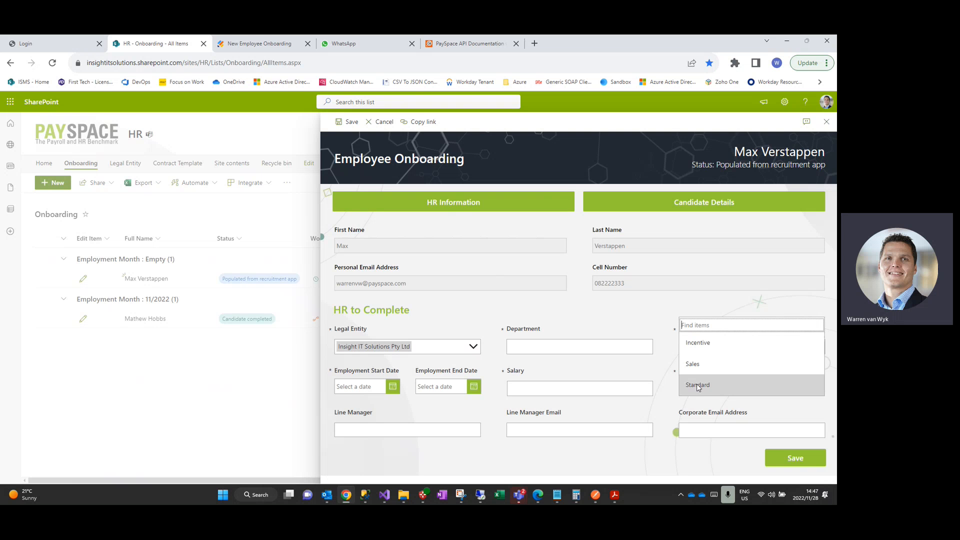
pyautogui.press('Alt+Tab')
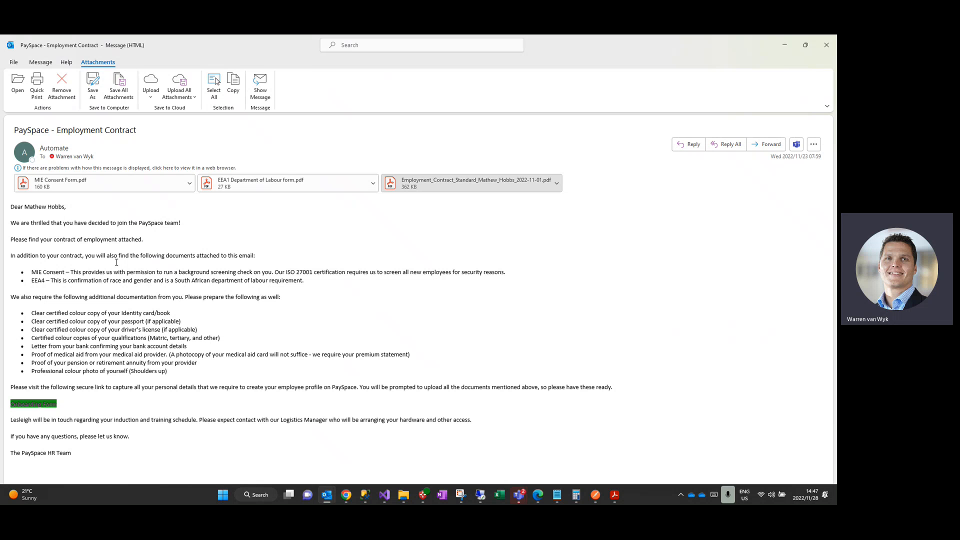
pyautogui.moveTo(76, 198)
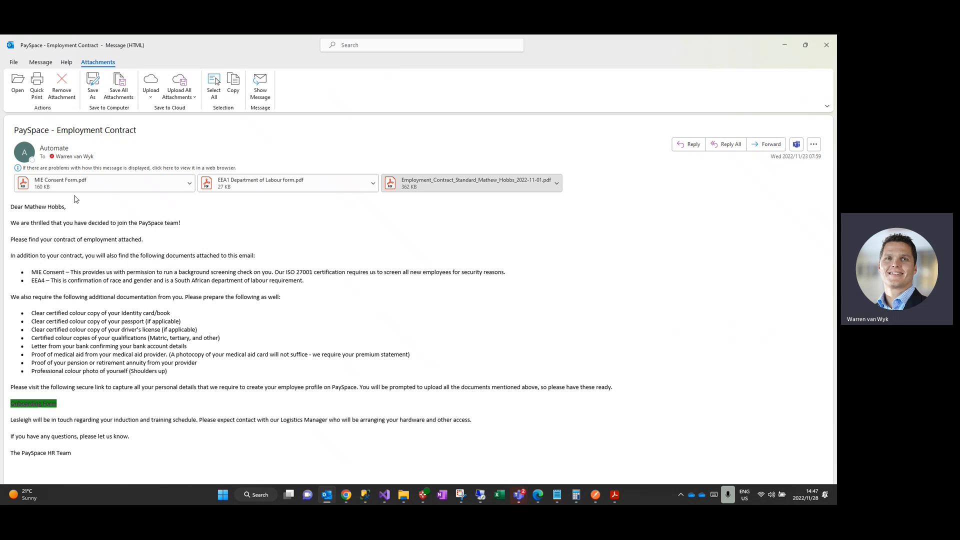
pyautogui.moveTo(72, 269)
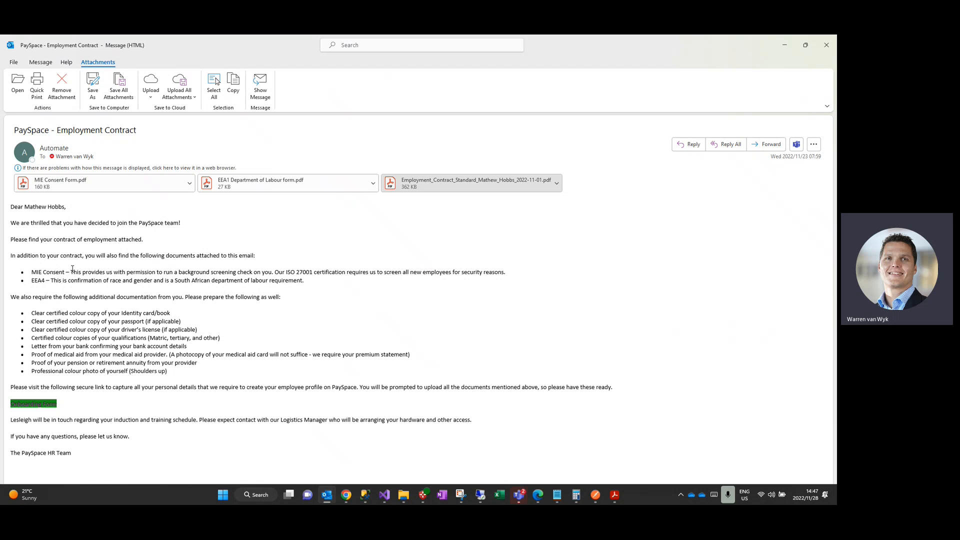
pyautogui.click(92, 182)
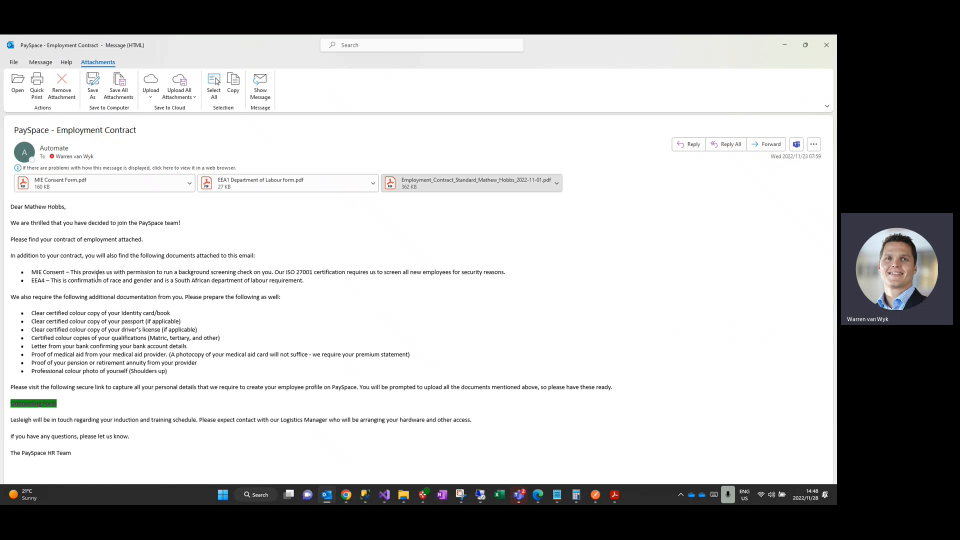
pyautogui.moveTo(98, 276)
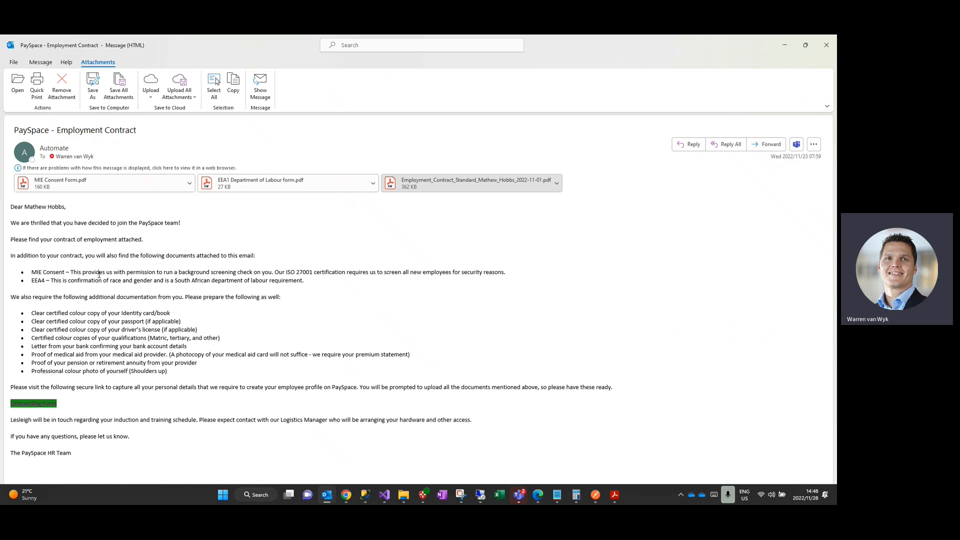
pyautogui.moveTo(440, 203)
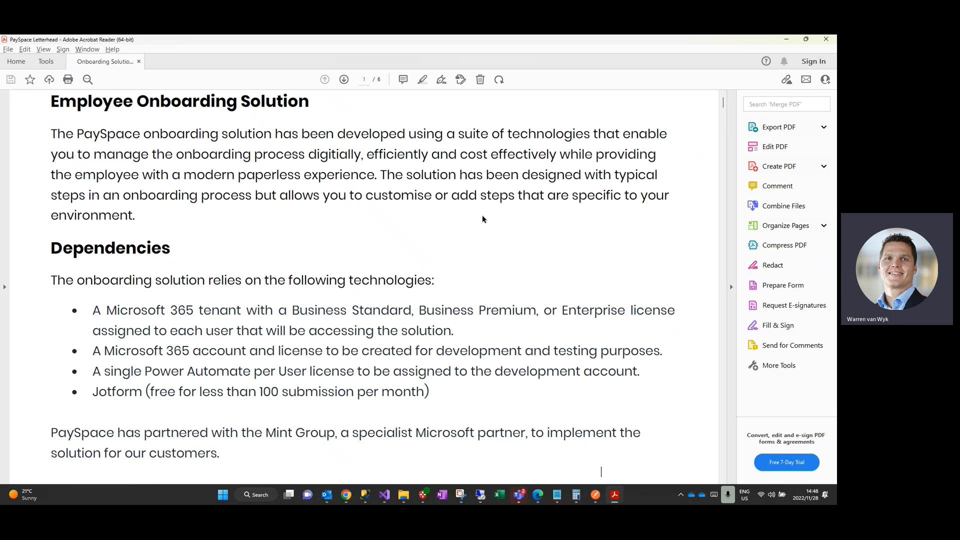
# Open the Employment_Contract PDF and read its probation and remuneration clauses.
pyautogui.click(183, 61)
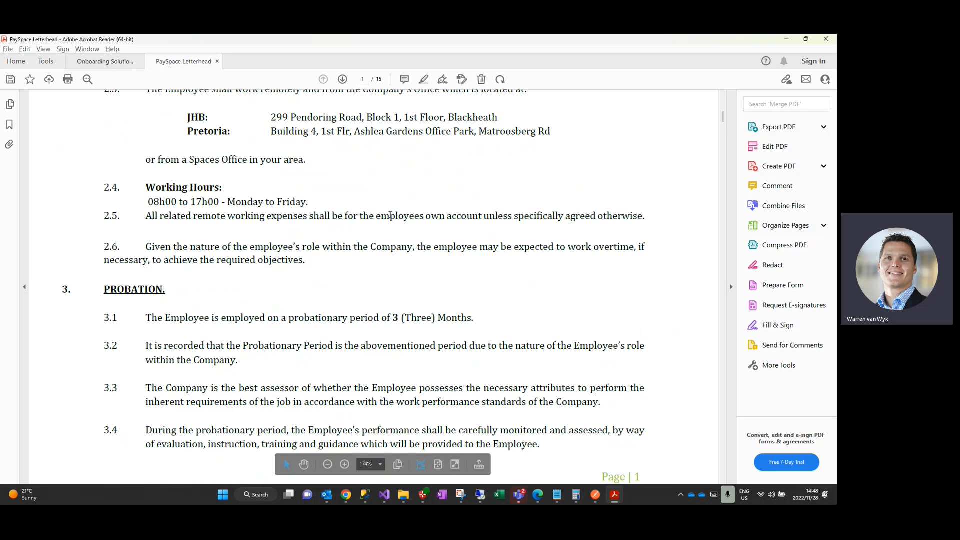
pyautogui.scroll(-3)
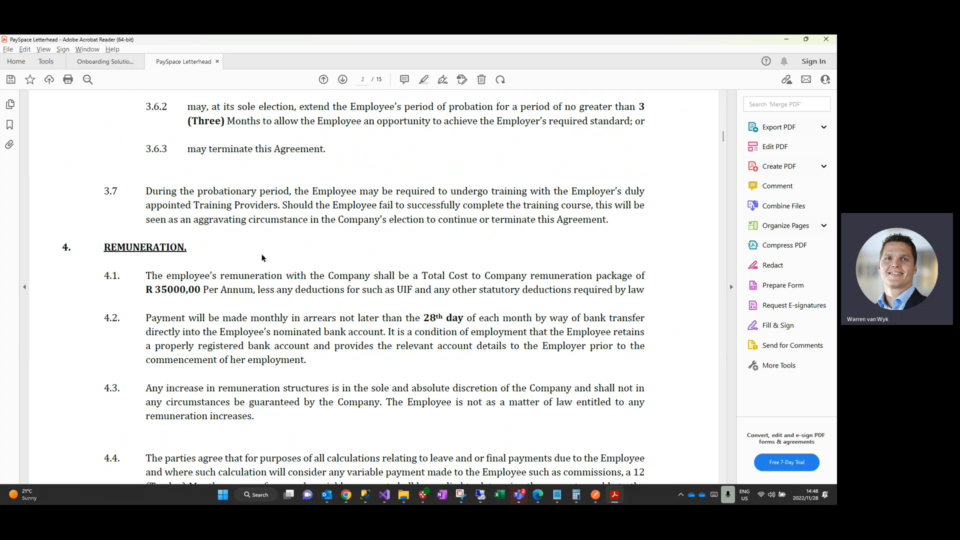
pyautogui.moveTo(156, 290); pyautogui.dragTo(227, 290)
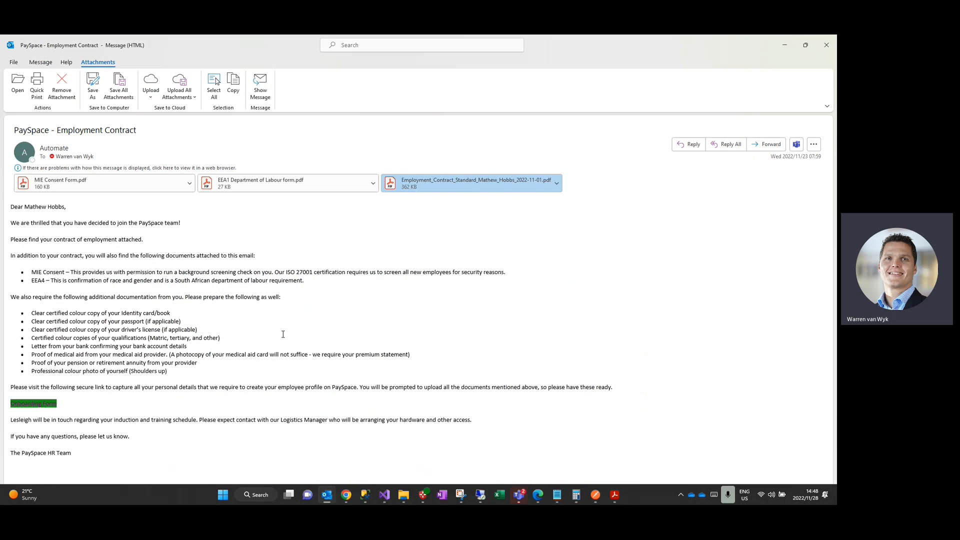
pyautogui.moveTo(33, 404)
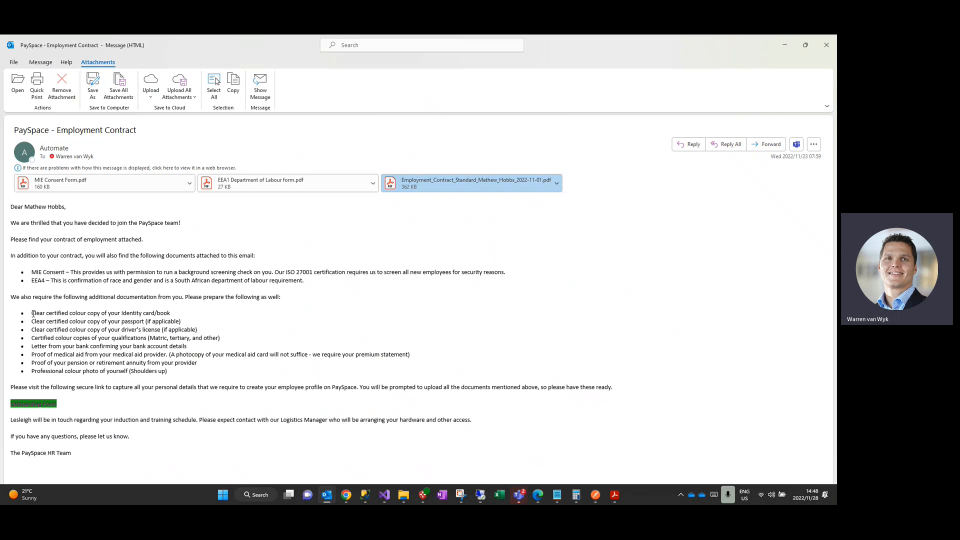
pyautogui.moveTo(31, 313); pyautogui.dragTo(196, 370)
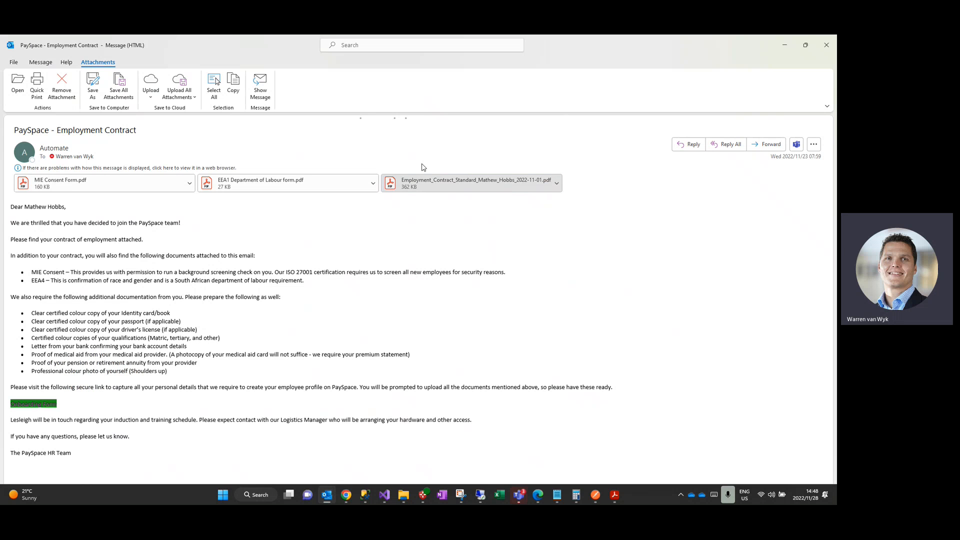
pyautogui.click(33, 403)
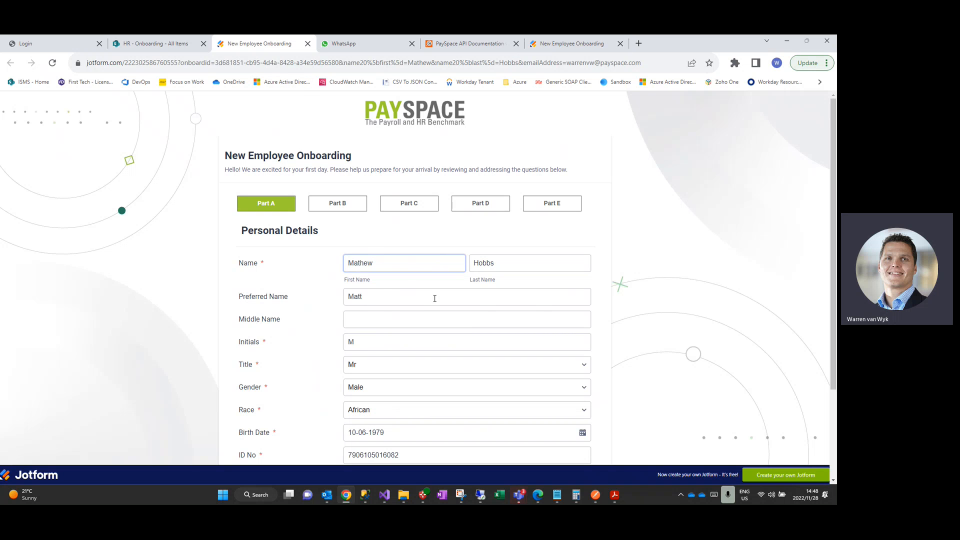
# Open the Jotform onboarding form and view Part B contact details.
pyautogui.scroll(-3)
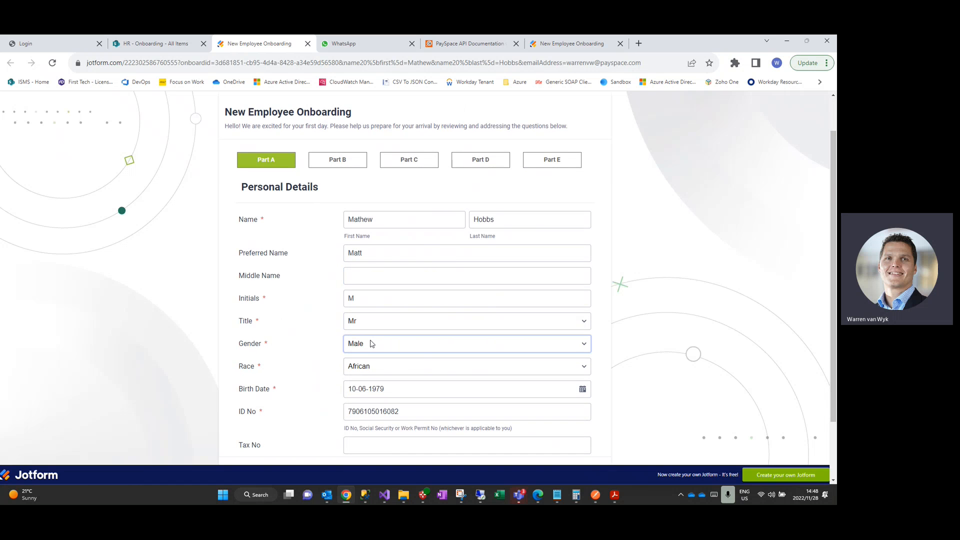
pyautogui.click(466, 343)
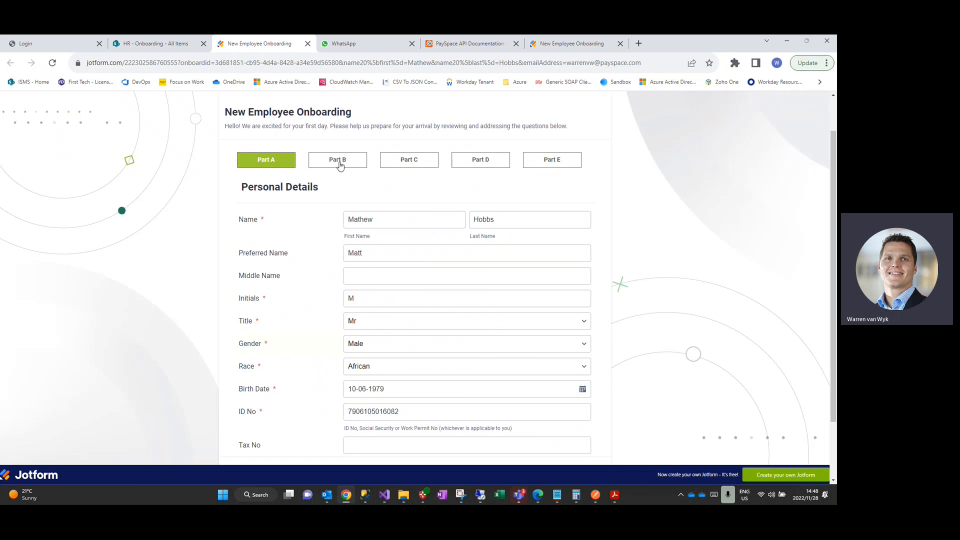
pyautogui.click(337, 160)
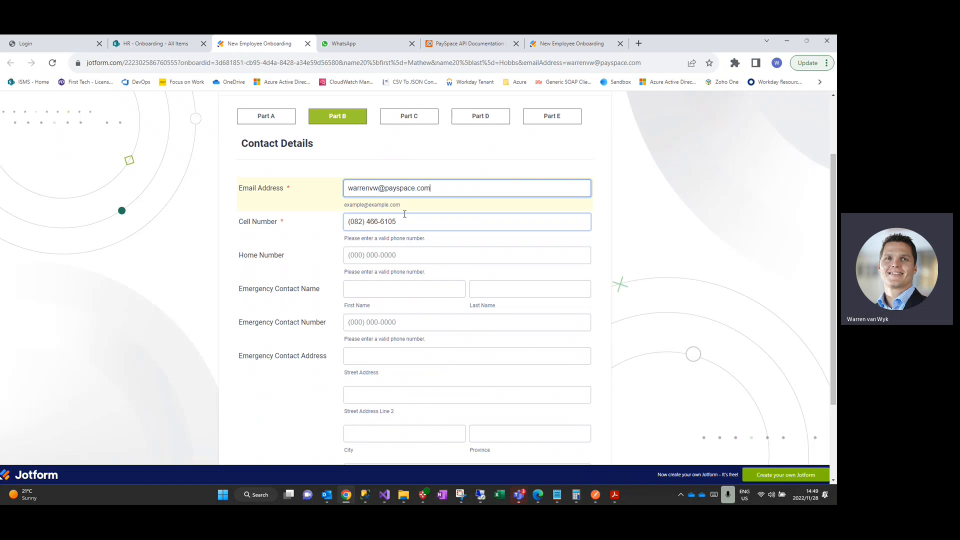
# Review the Cape Town address and highlight Part E's required documents list.
pyautogui.click(409, 115)
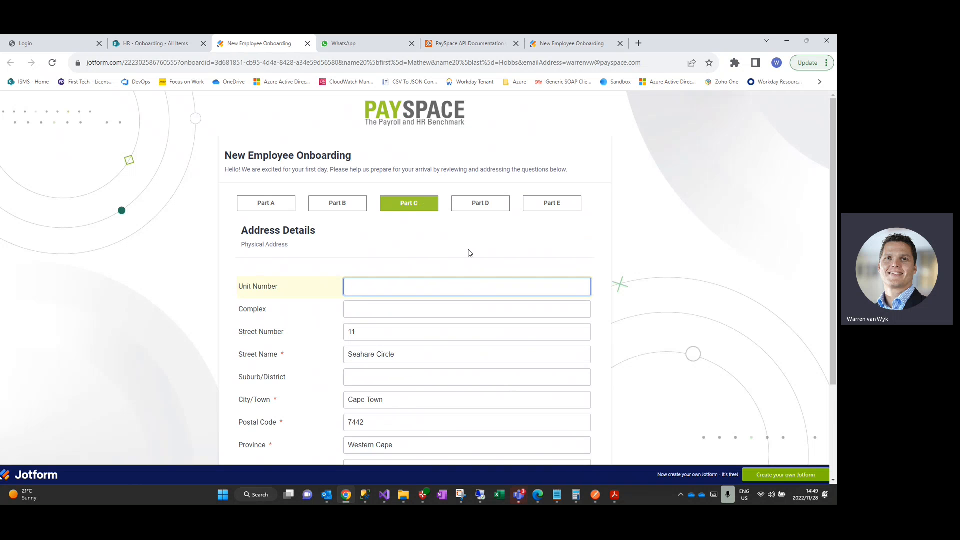
pyautogui.scroll(-3)
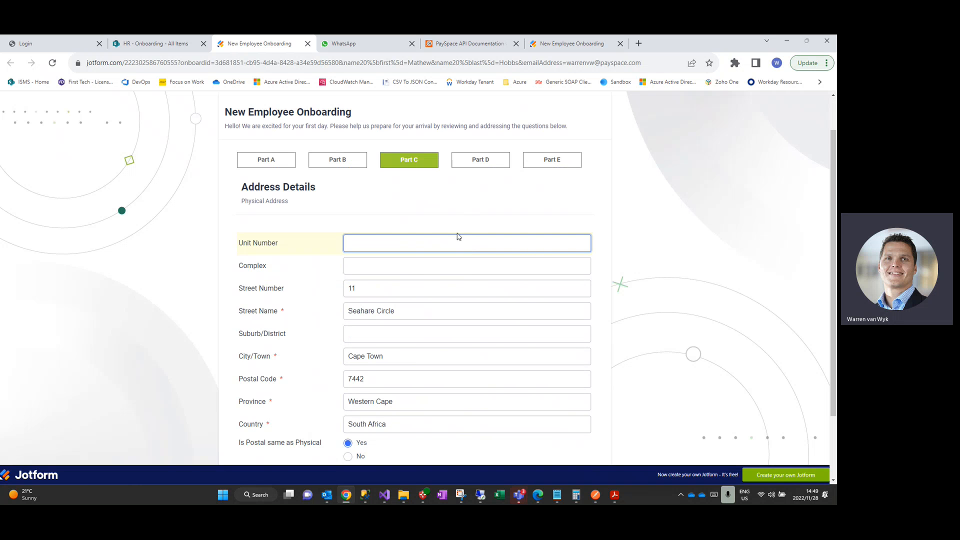
pyautogui.moveTo(488, 186)
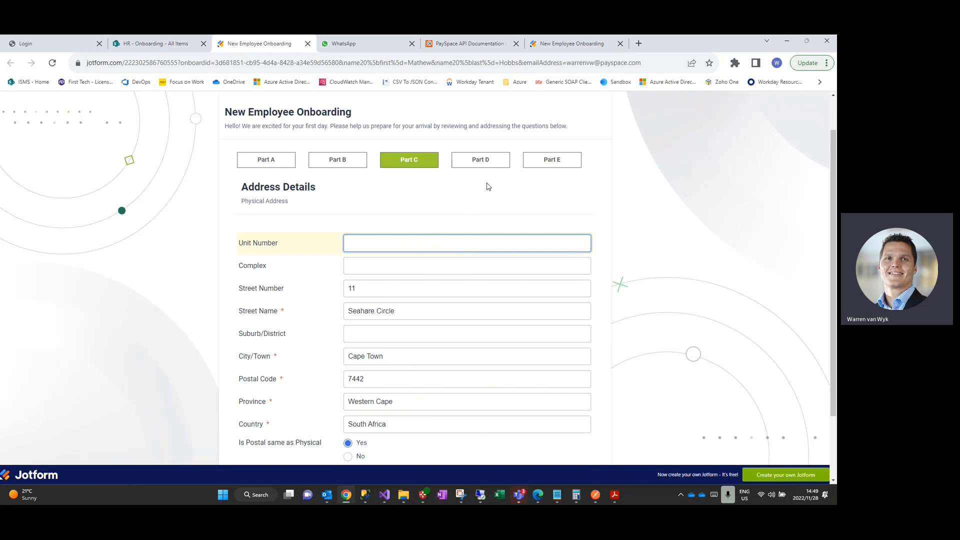
pyautogui.scroll(-3)
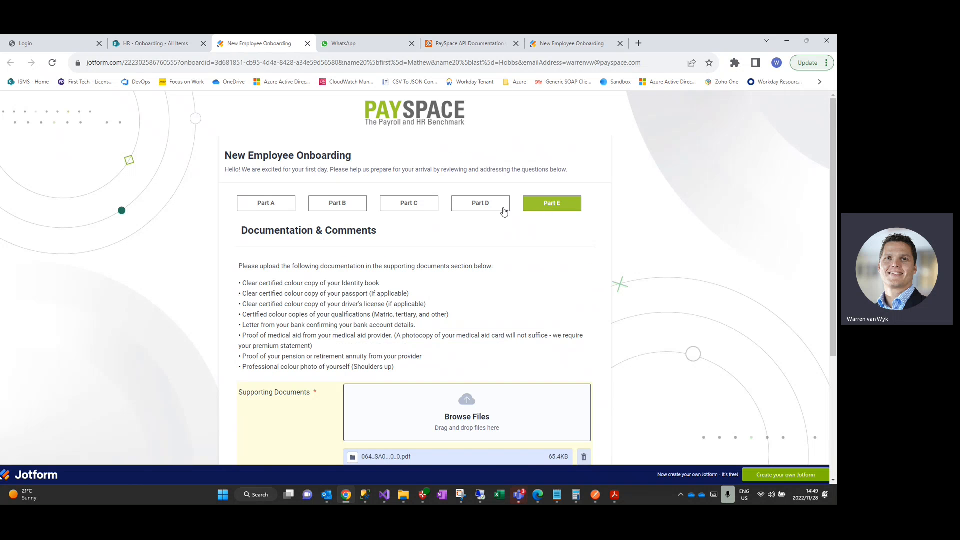
pyautogui.scroll(-3)
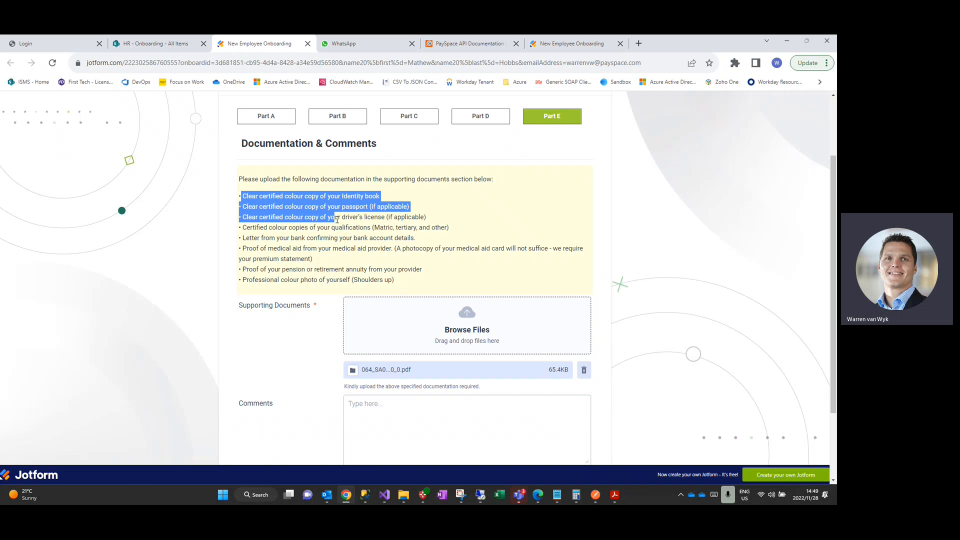
pyautogui.moveTo(337, 216); pyautogui.dragTo(395, 280)
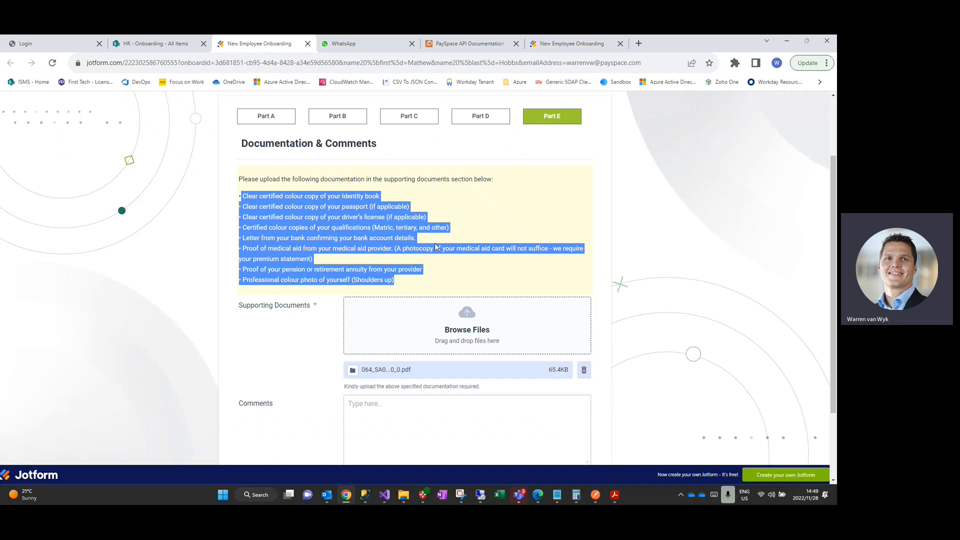
pyautogui.moveTo(435, 243)
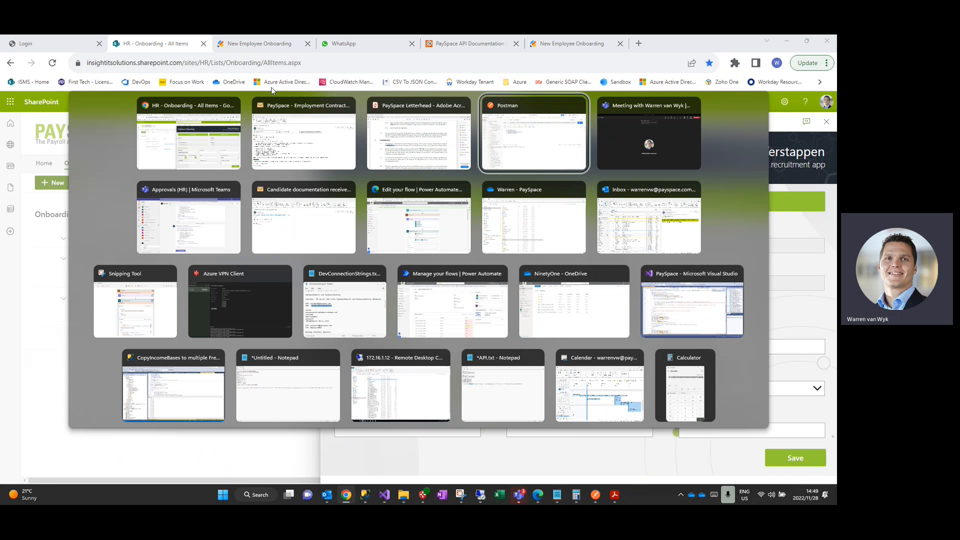
pyautogui.click(302, 218)
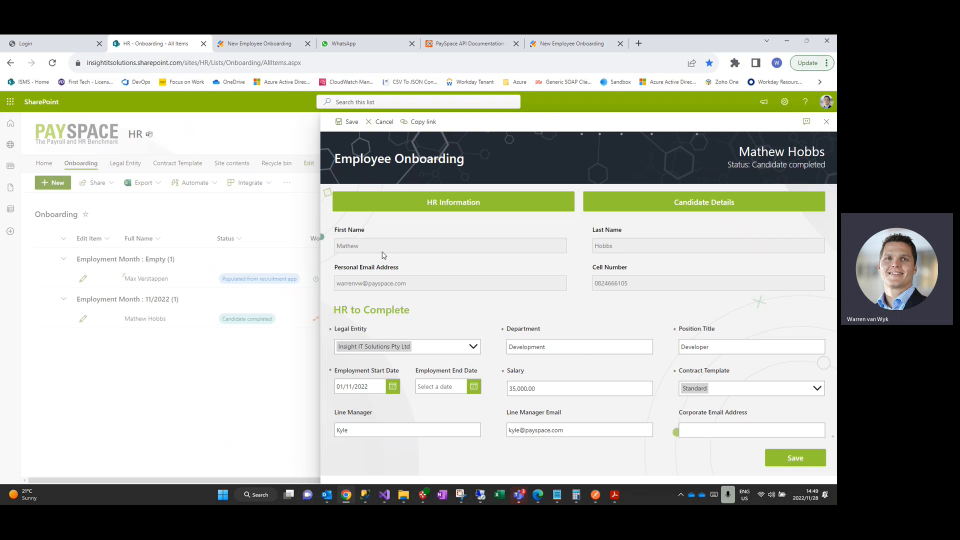
pyautogui.moveTo(382, 253)
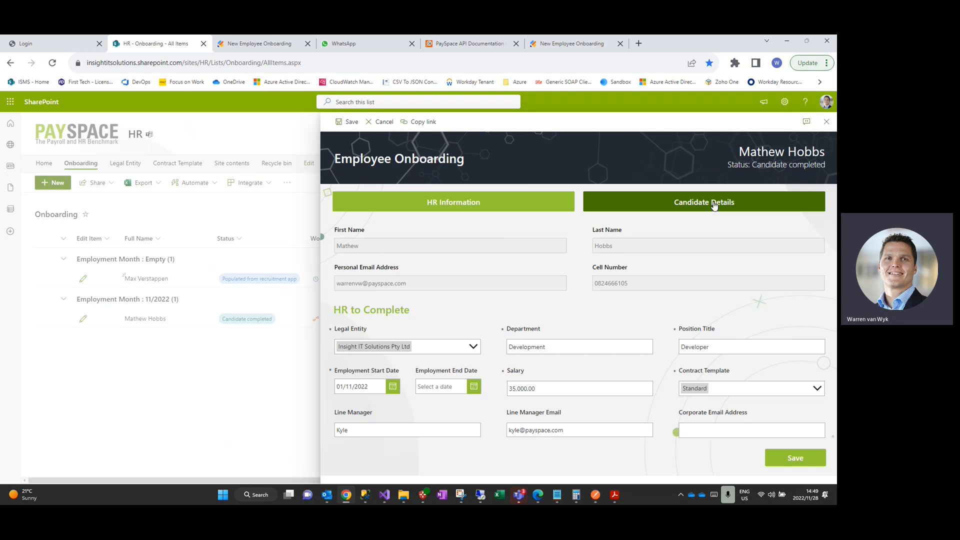
pyautogui.click(703, 202)
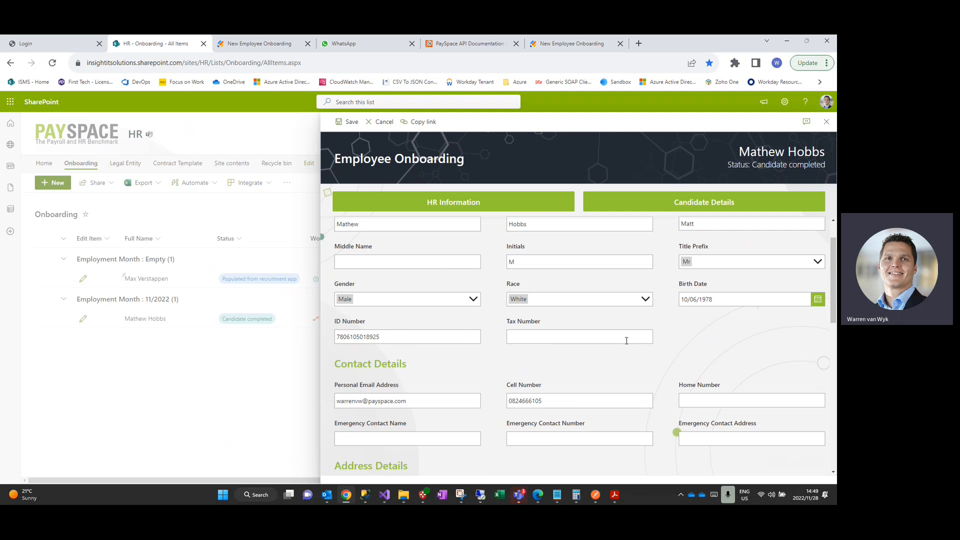
pyautogui.scroll(-3)
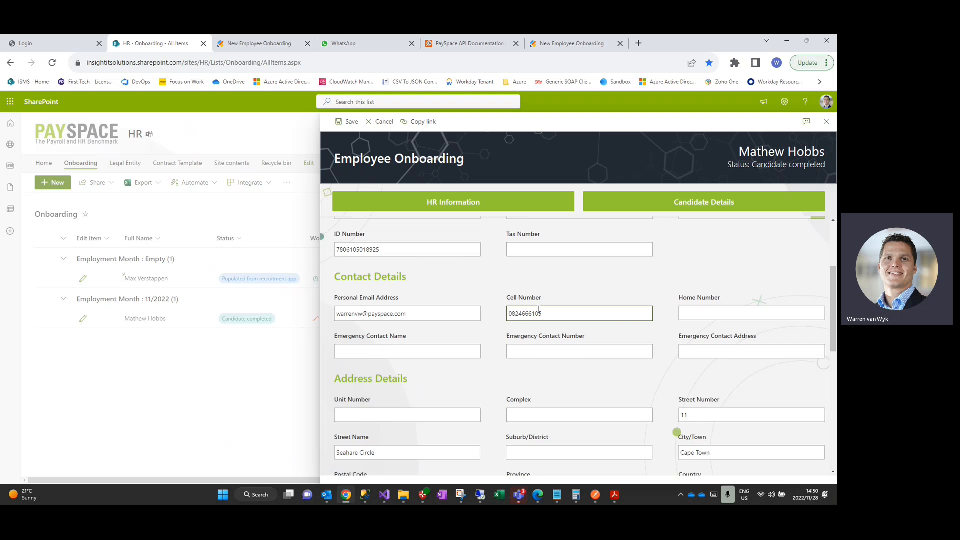
pyautogui.scroll(-3)
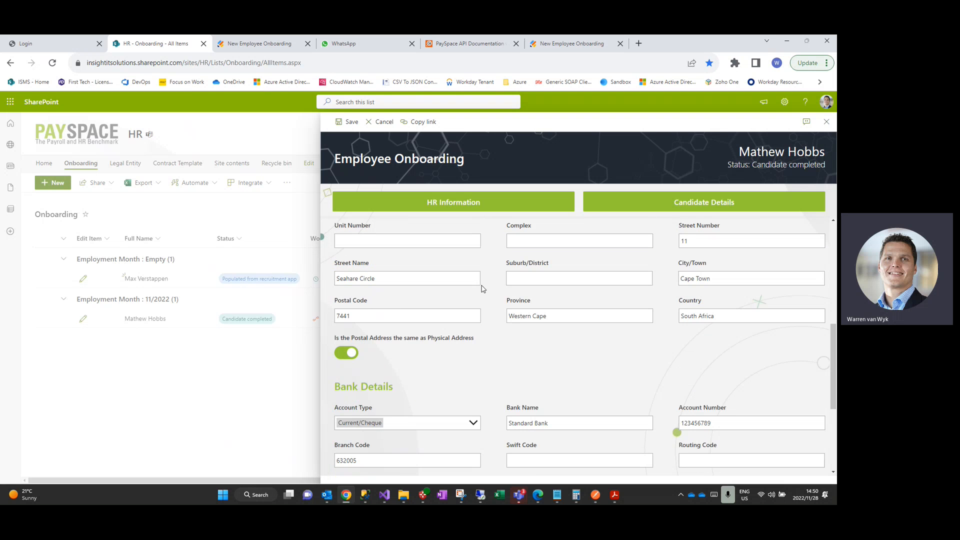
pyautogui.moveTo(619, 307)
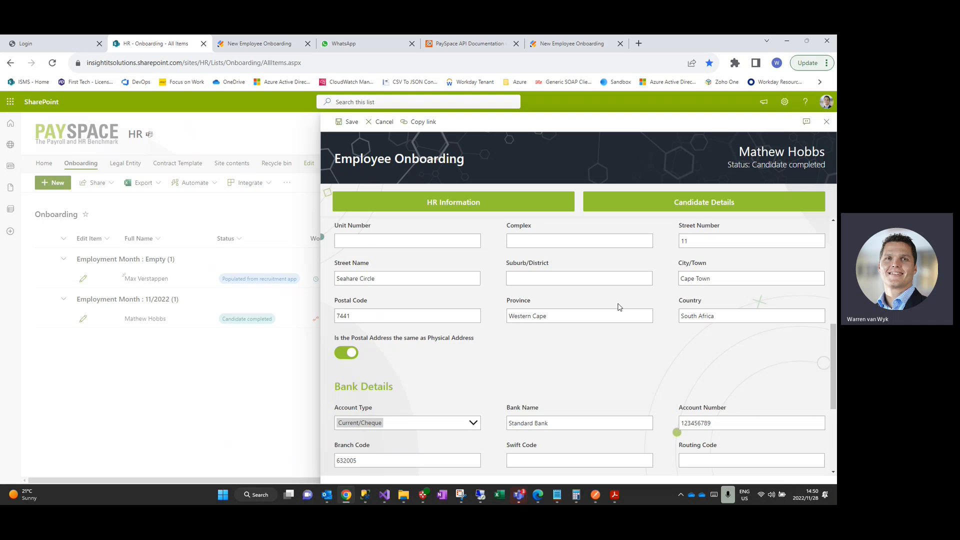
pyautogui.scroll(-3)
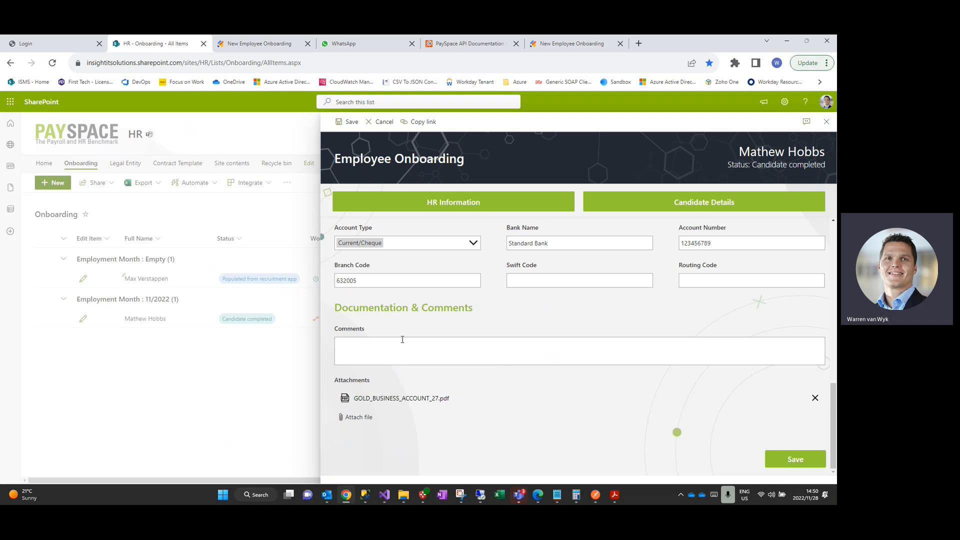
pyautogui.moveTo(378, 404)
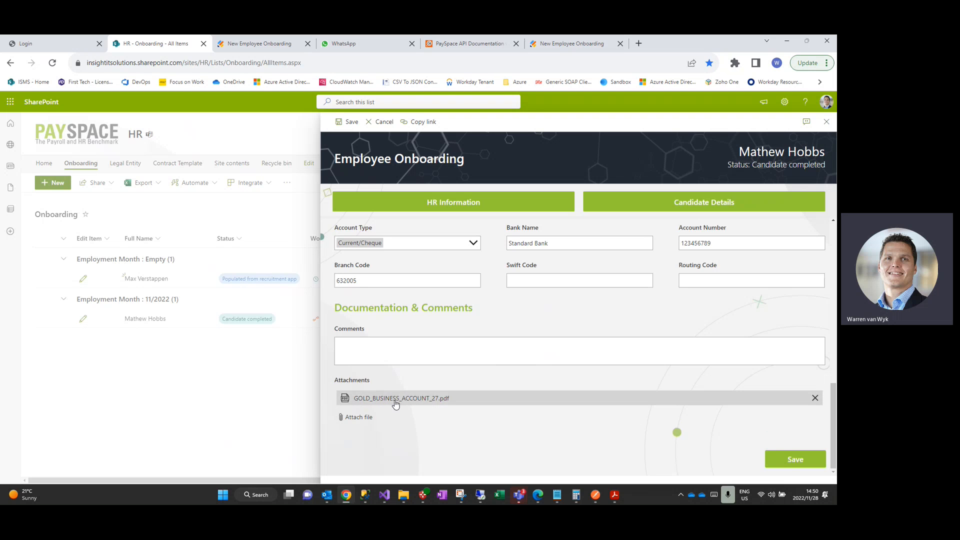
pyautogui.moveTo(395, 401)
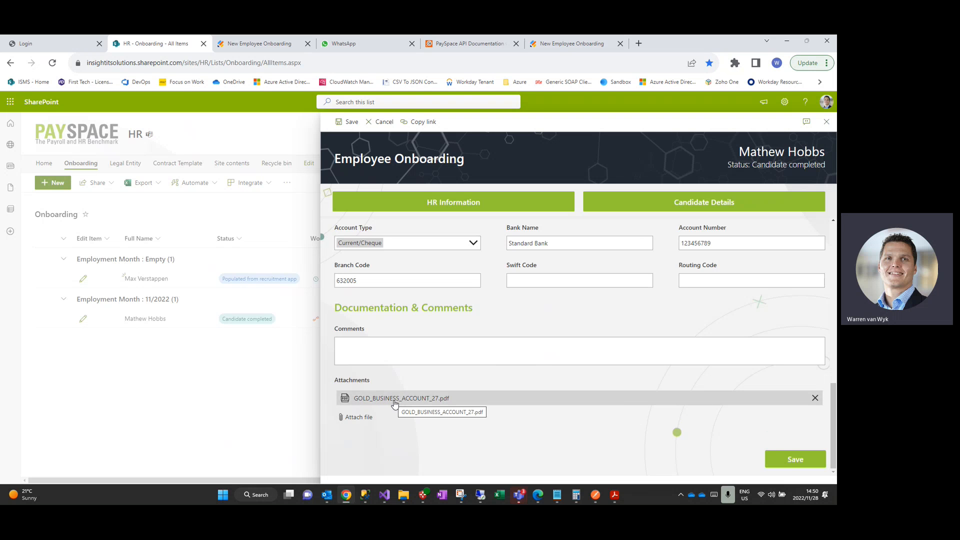
pyautogui.moveTo(393, 401)
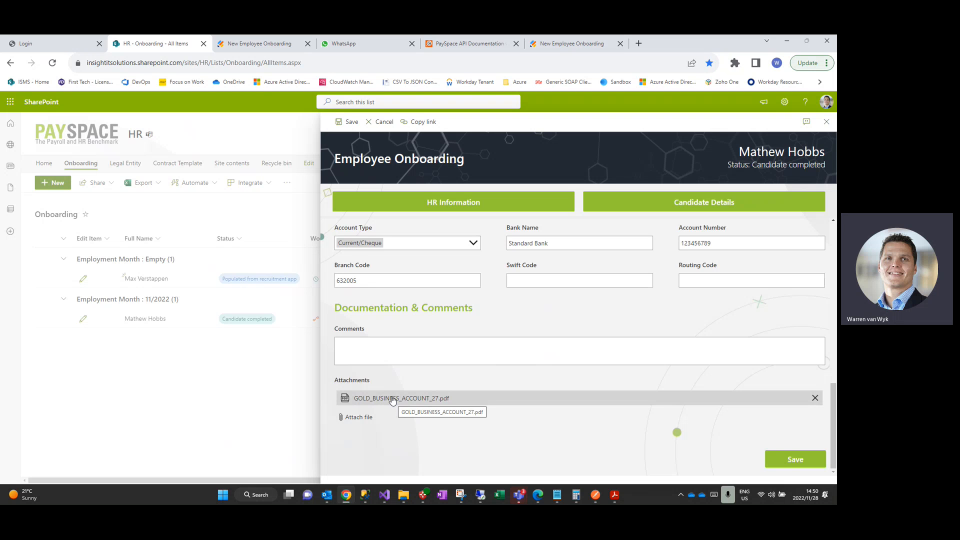
pyautogui.moveTo(611, 334)
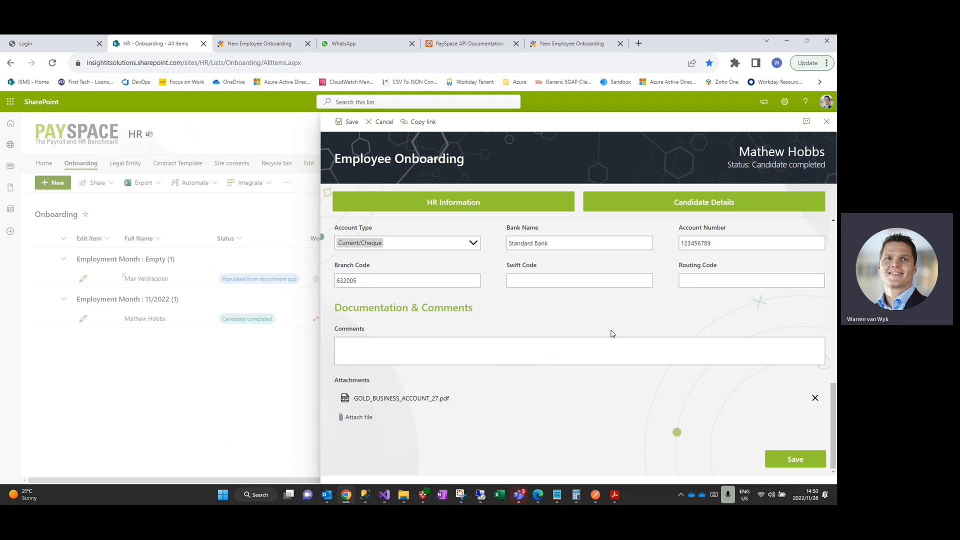
pyautogui.scroll(-3)
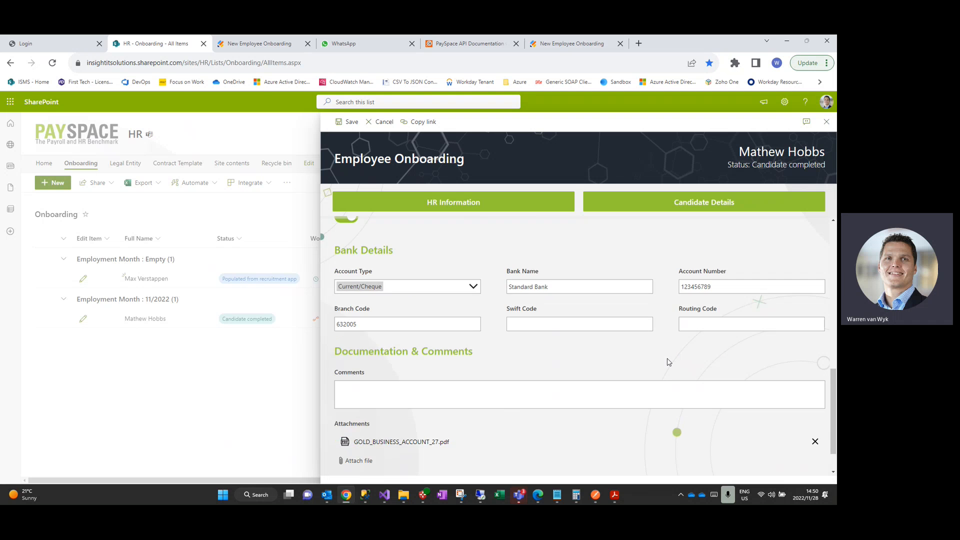
pyautogui.scroll(-3)
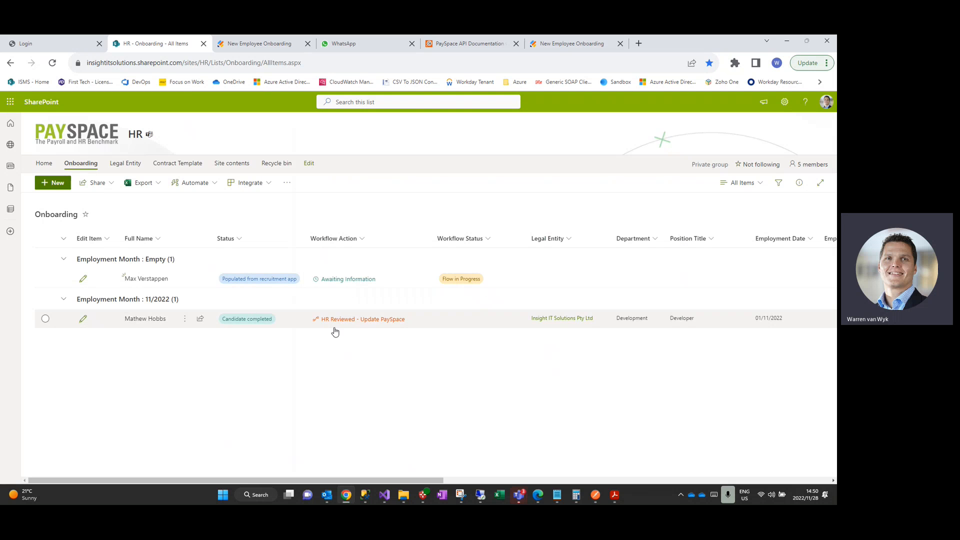
pyautogui.moveTo(361, 321)
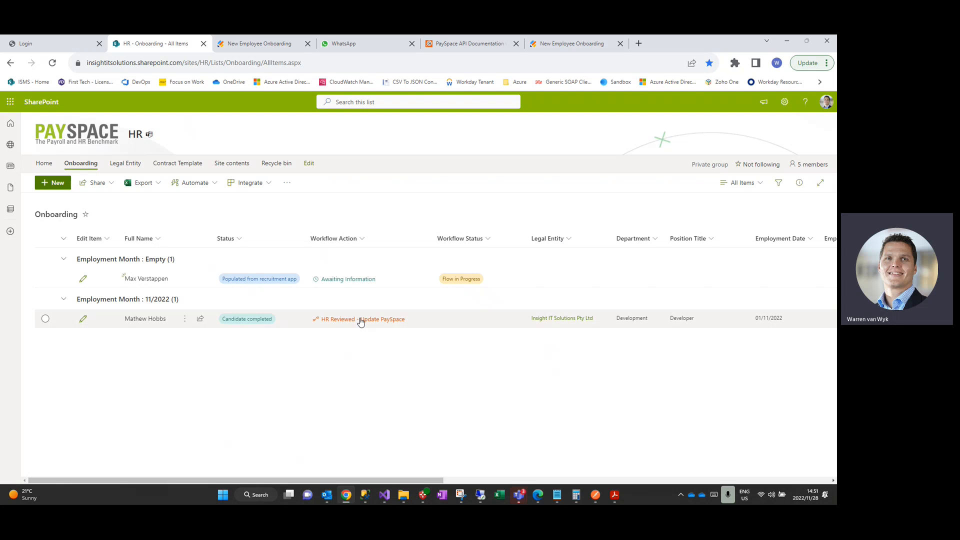
pyautogui.moveTo(359, 322)
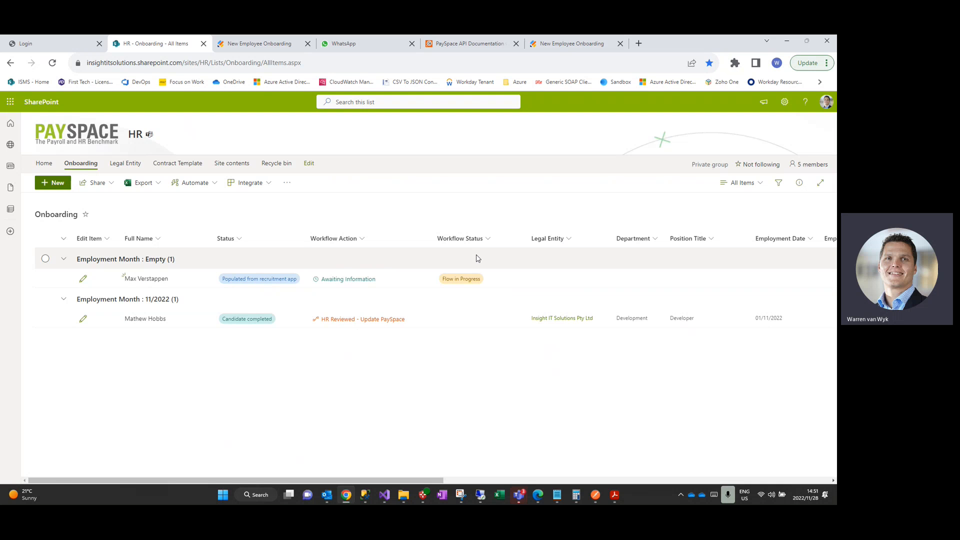
pyautogui.moveTo(428, 318)
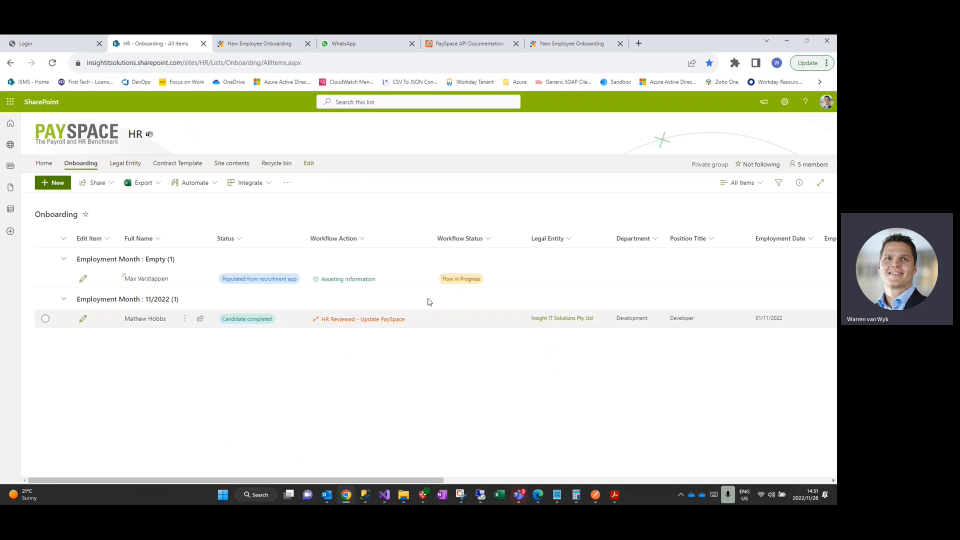
pyautogui.moveTo(477, 314)
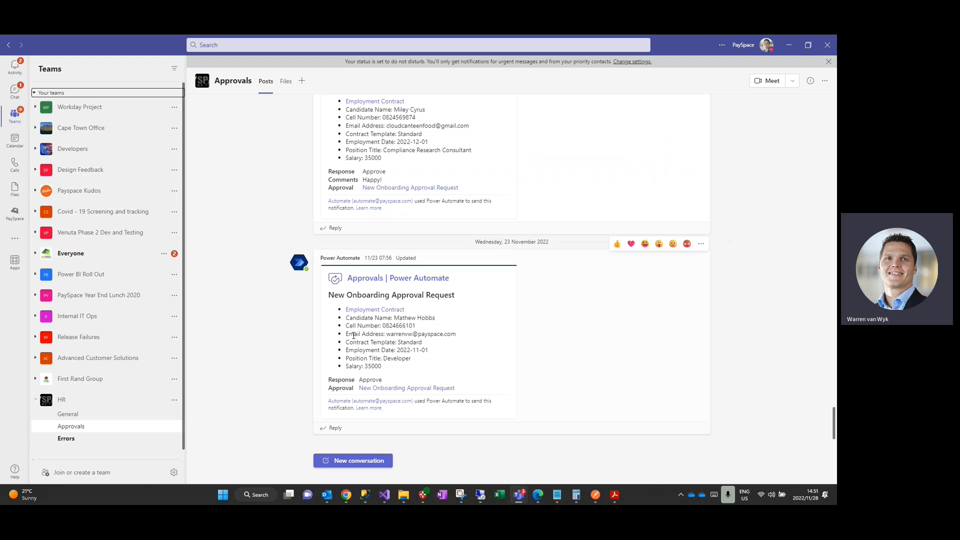
pyautogui.moveTo(374, 309)
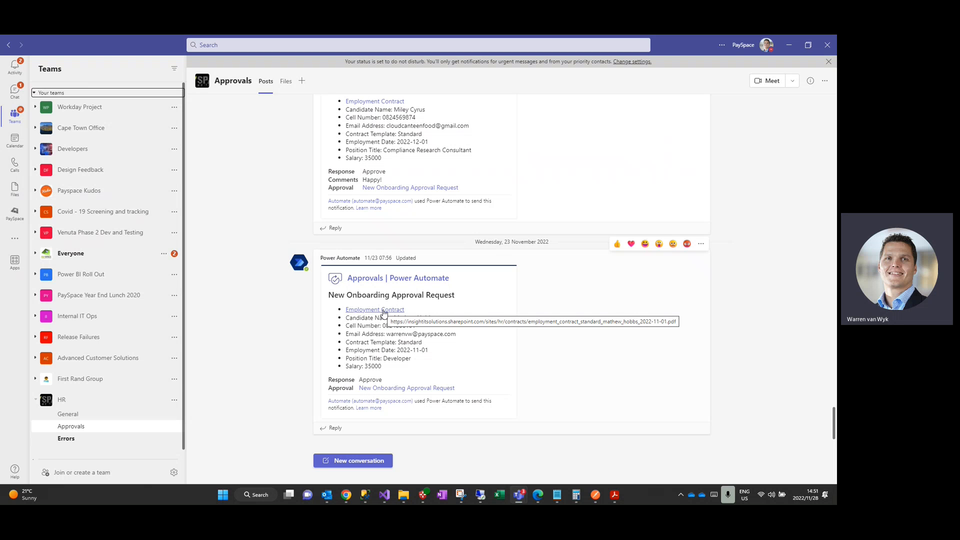
pyautogui.moveTo(455, 312)
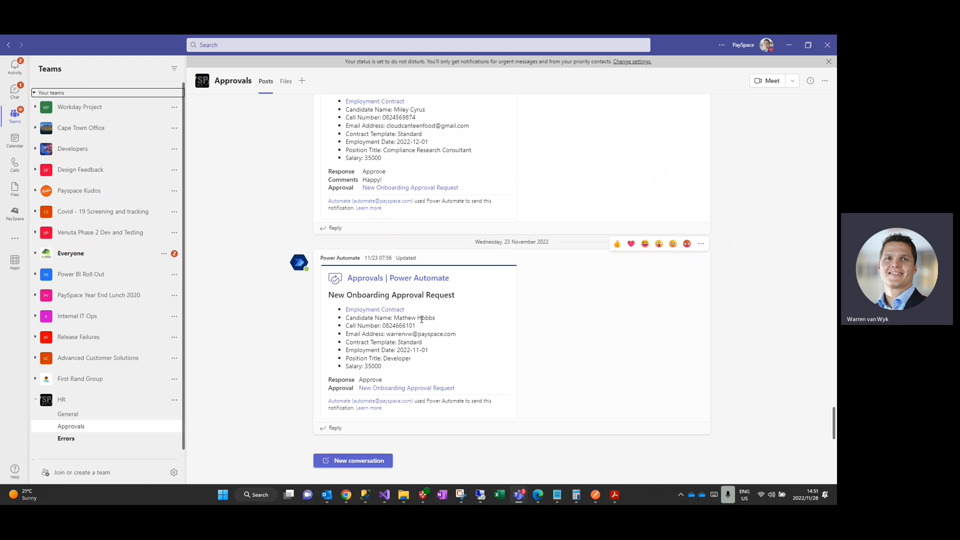
pyautogui.moveTo(353, 417)
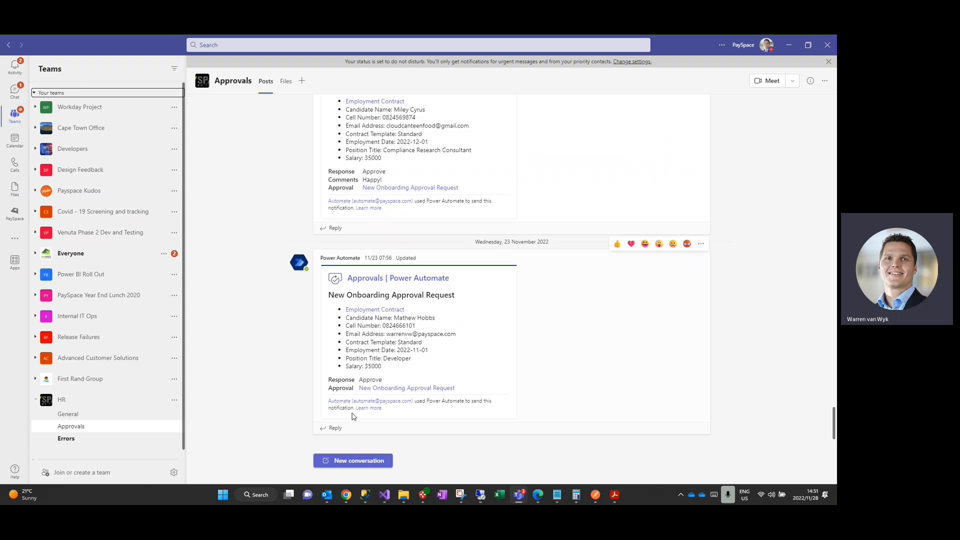
pyautogui.moveTo(368, 400)
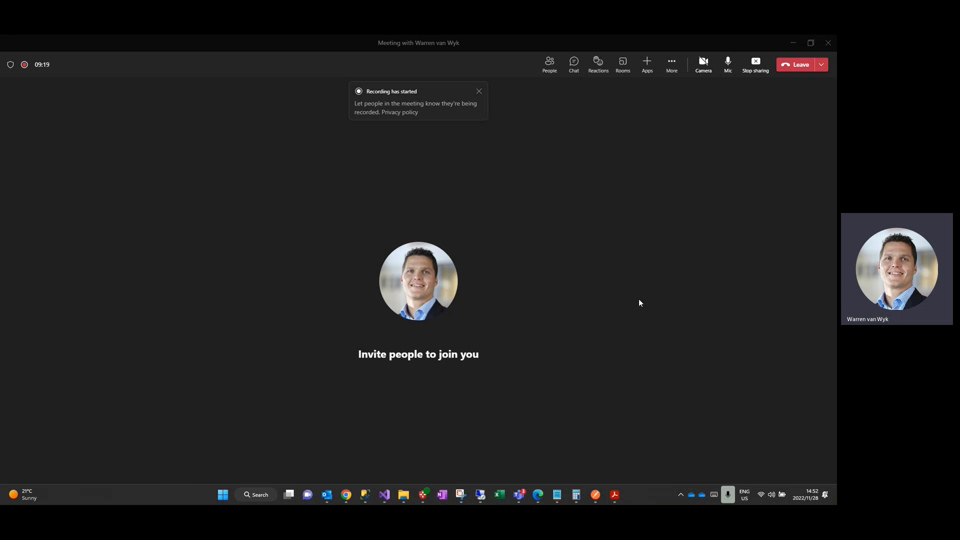
pyautogui.moveTo(756, 64)
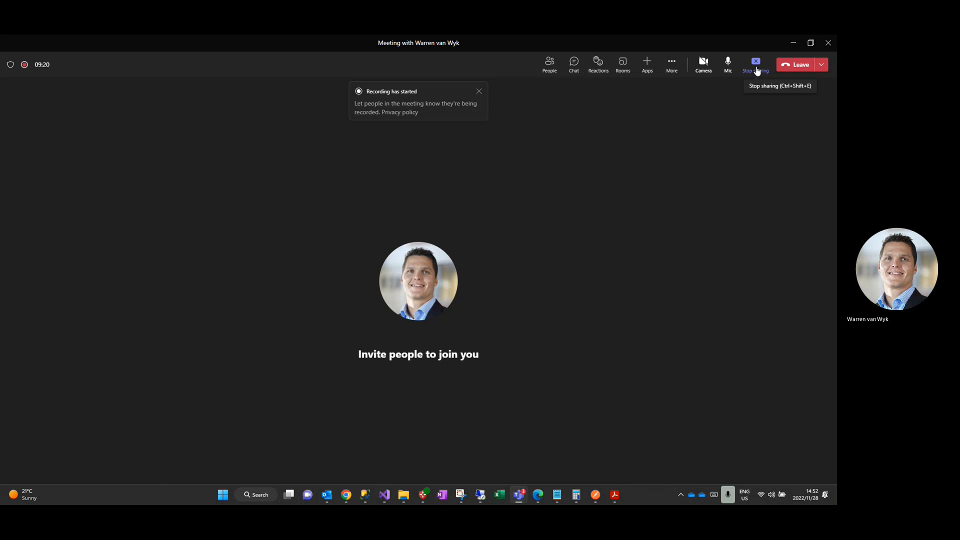